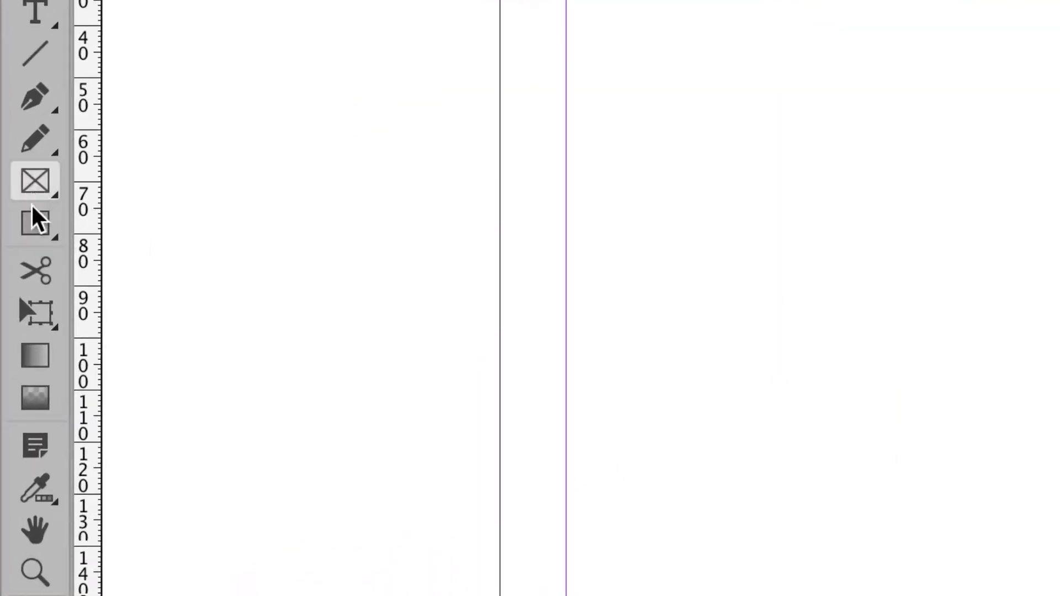
pyautogui.moveTo(34, 182)
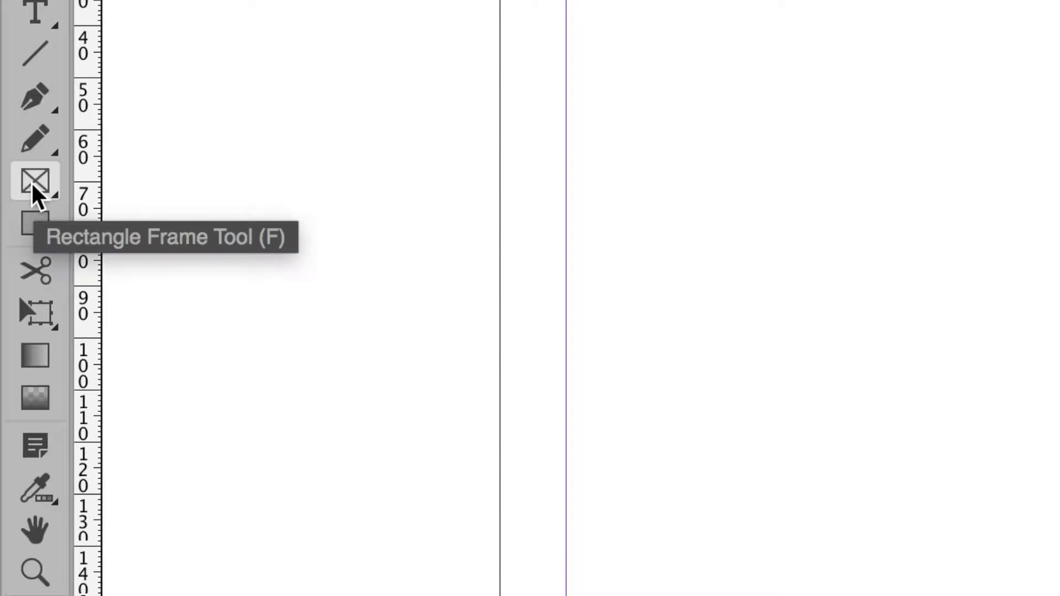
pyautogui.moveTo(35, 223)
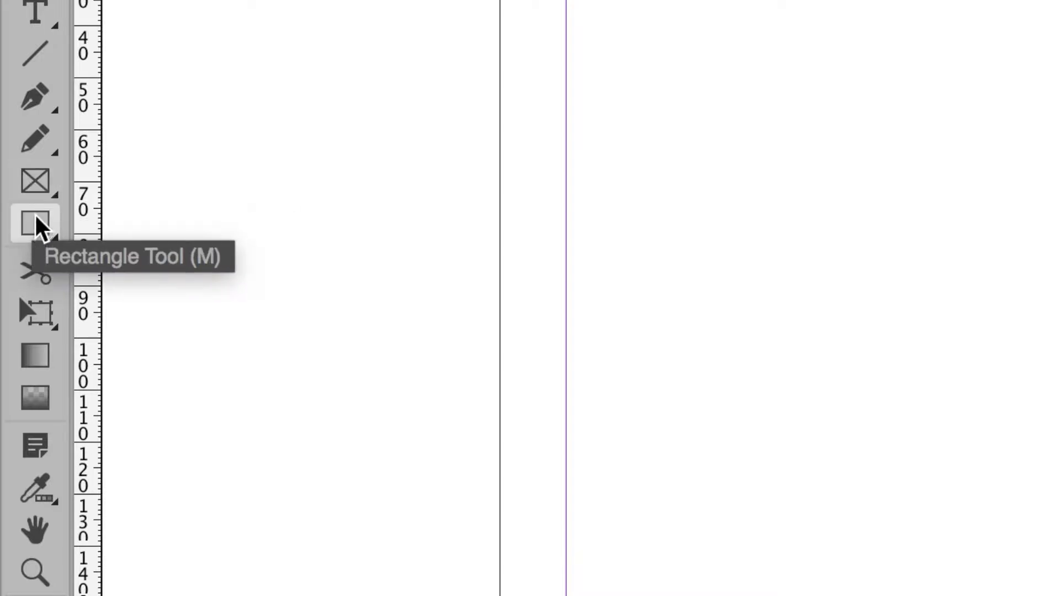
pyautogui.moveTo(35, 183)
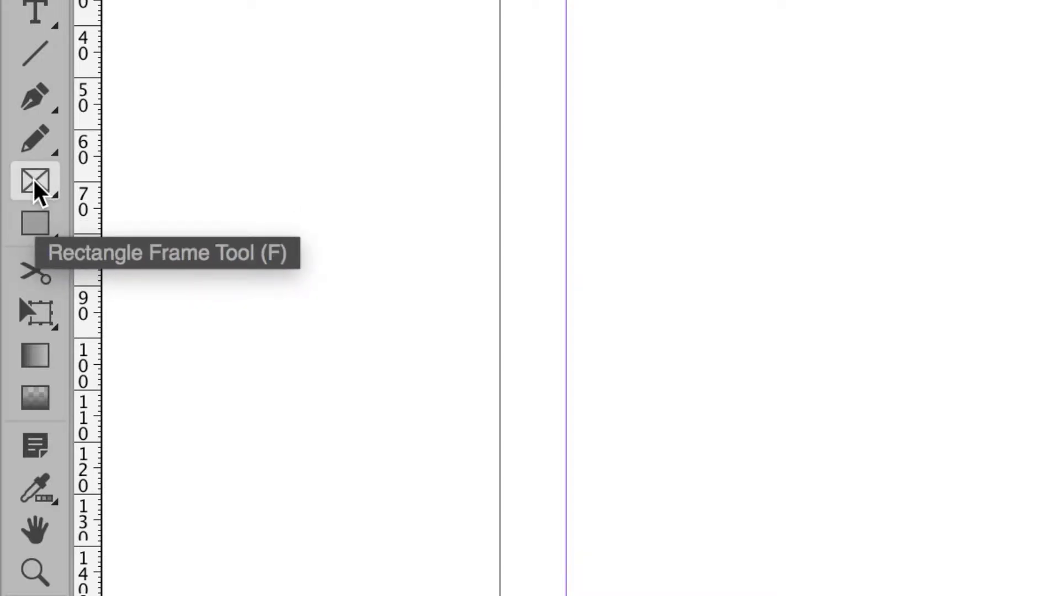
pyautogui.moveTo(173, 220)
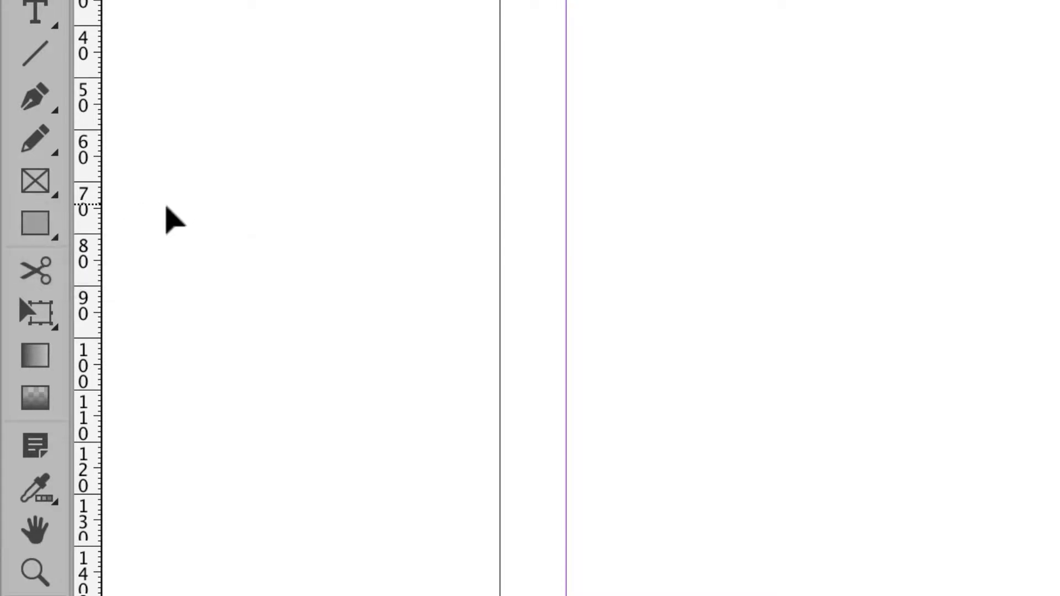
pyautogui.moveTo(186, 226)
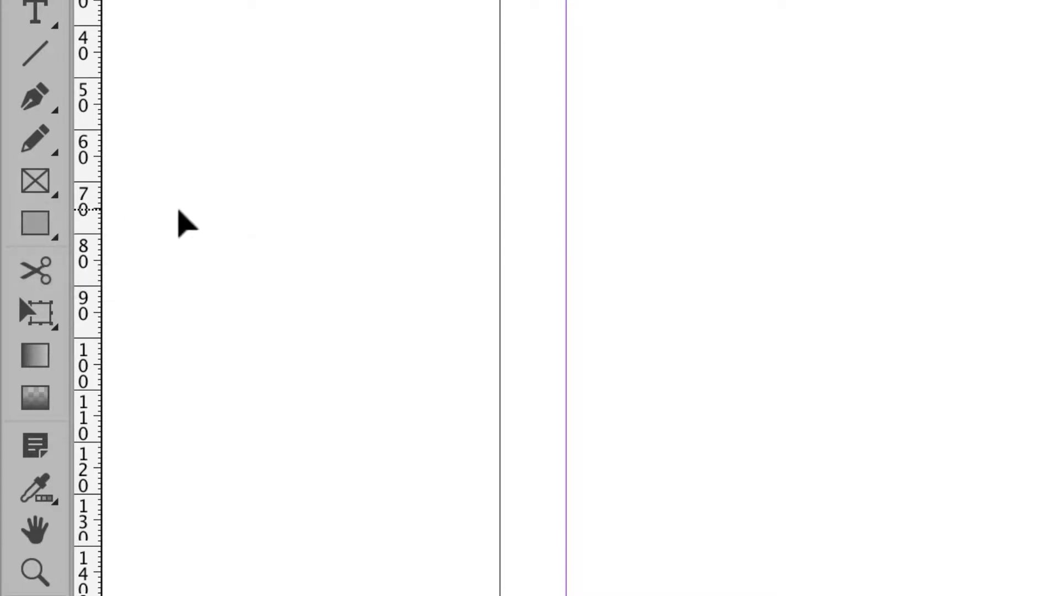
# Select the Rectangle Tool and view its flyout of Ellipse and Polygon tools.
pyautogui.click(33, 181)
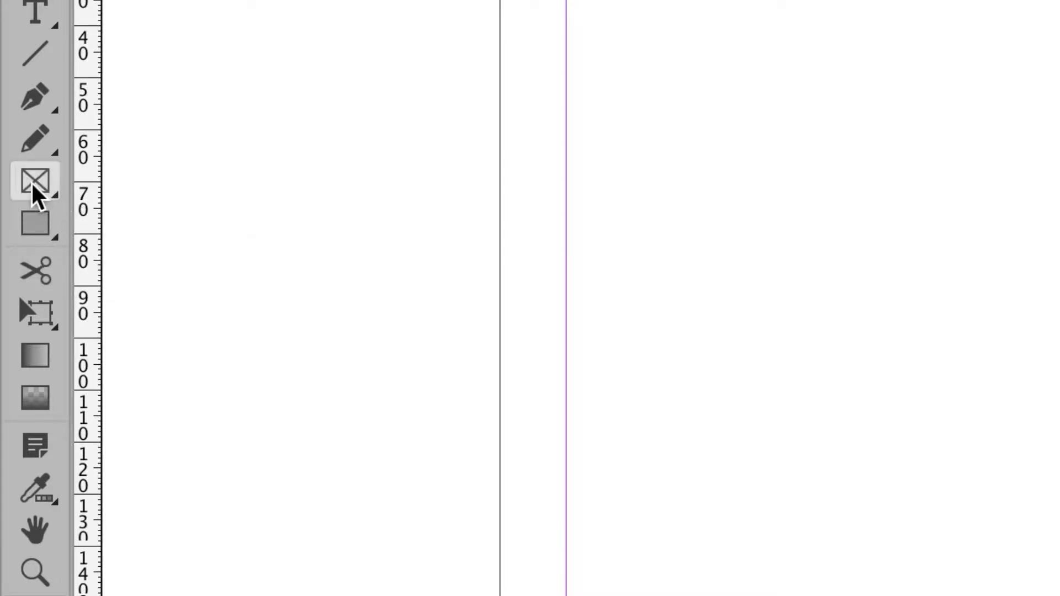
pyautogui.moveTo(35, 180)
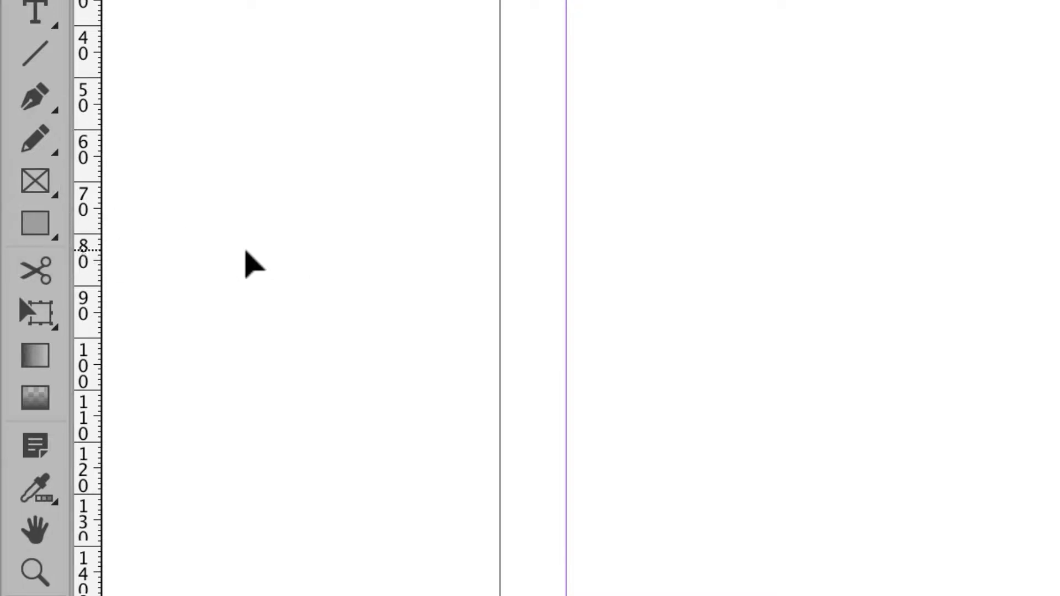
pyautogui.moveTo(264, 267)
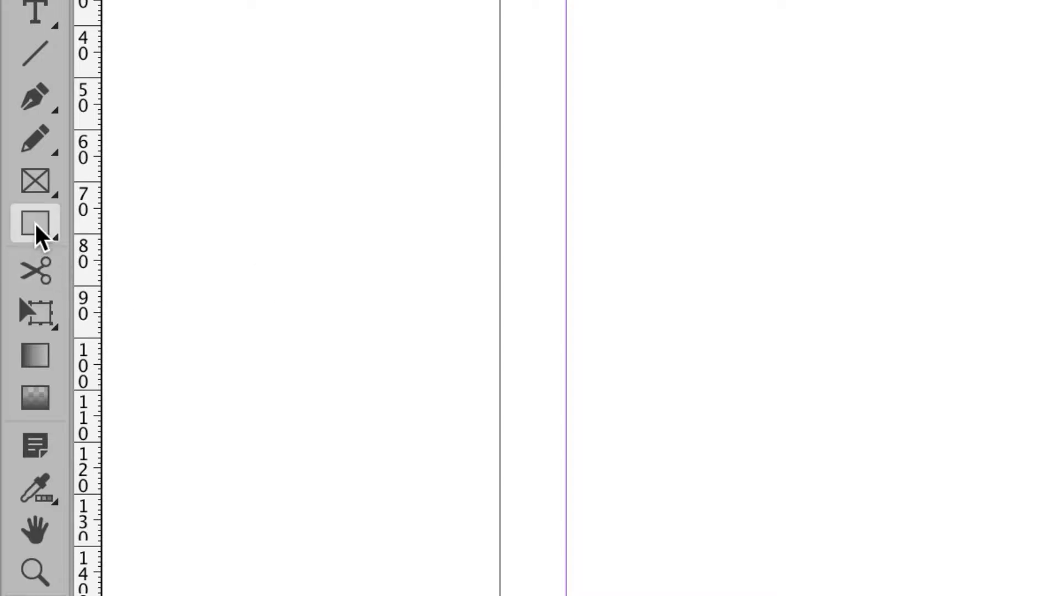
pyautogui.moveTo(35, 223)
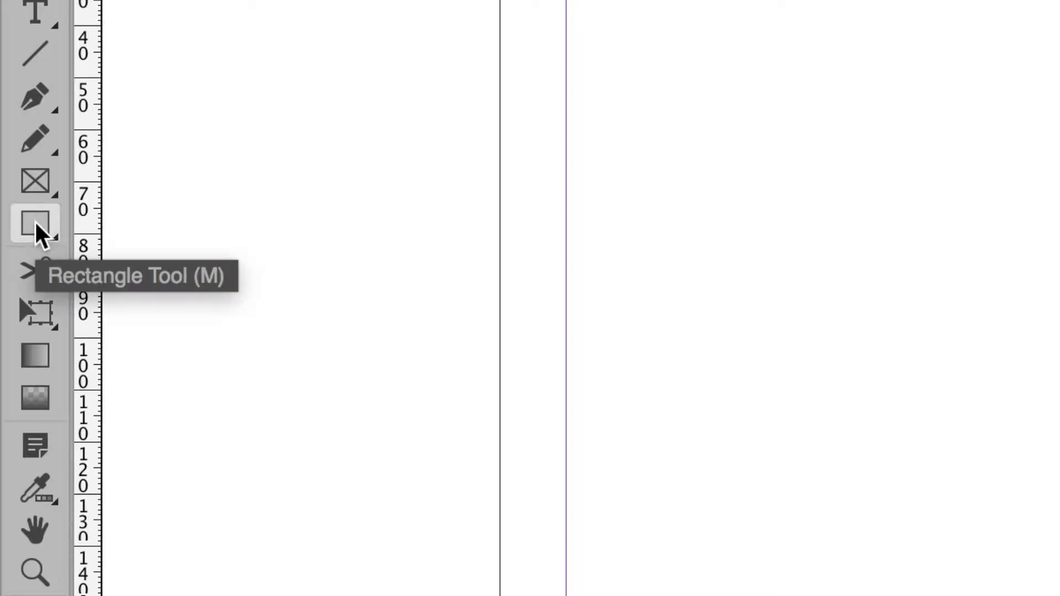
pyautogui.moveTo(35, 181)
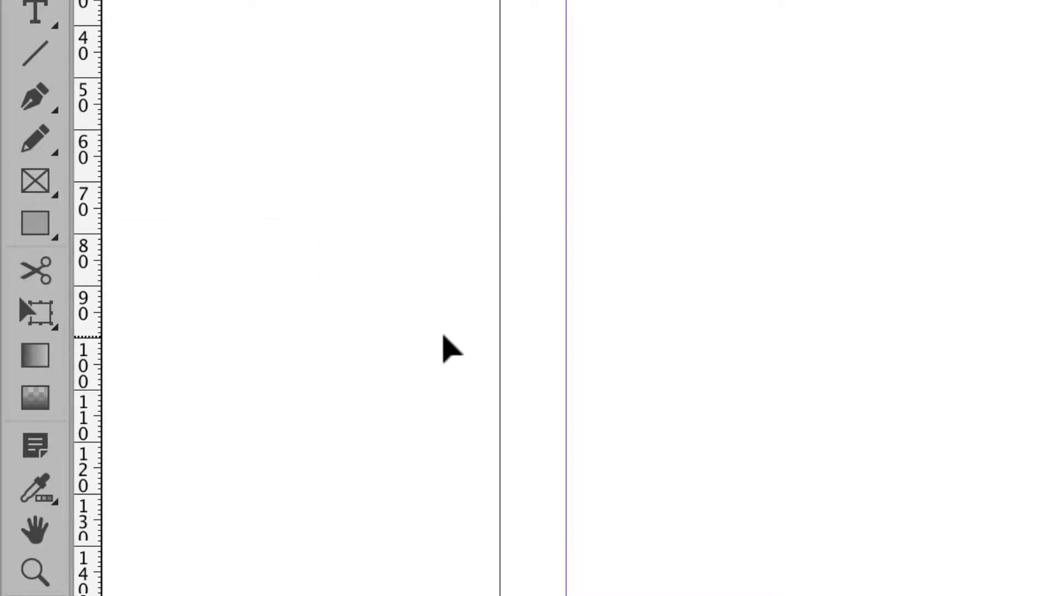
pyautogui.moveTo(169, 307)
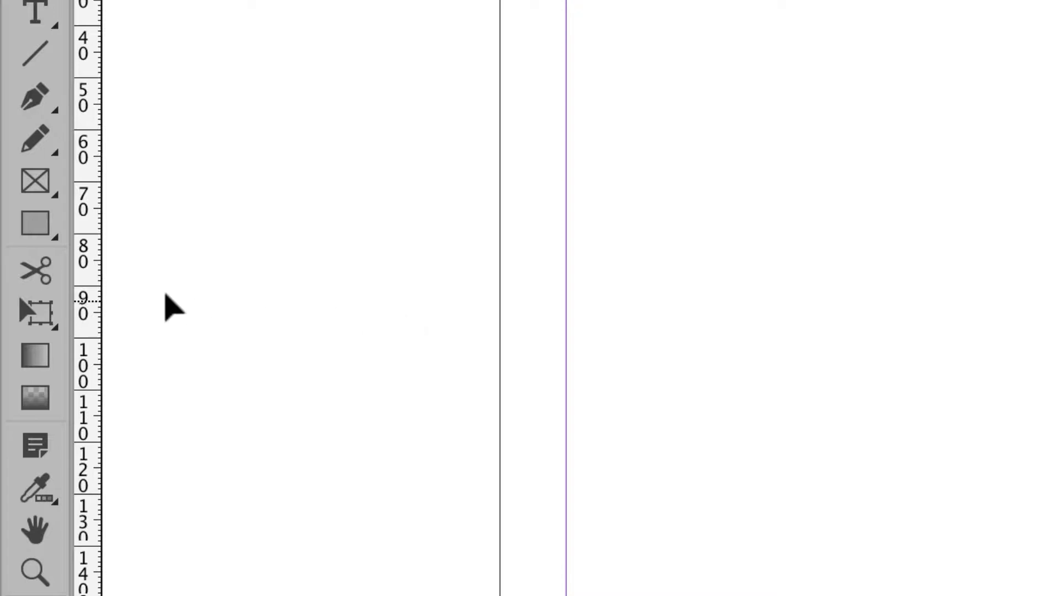
pyautogui.moveTo(75, 264)
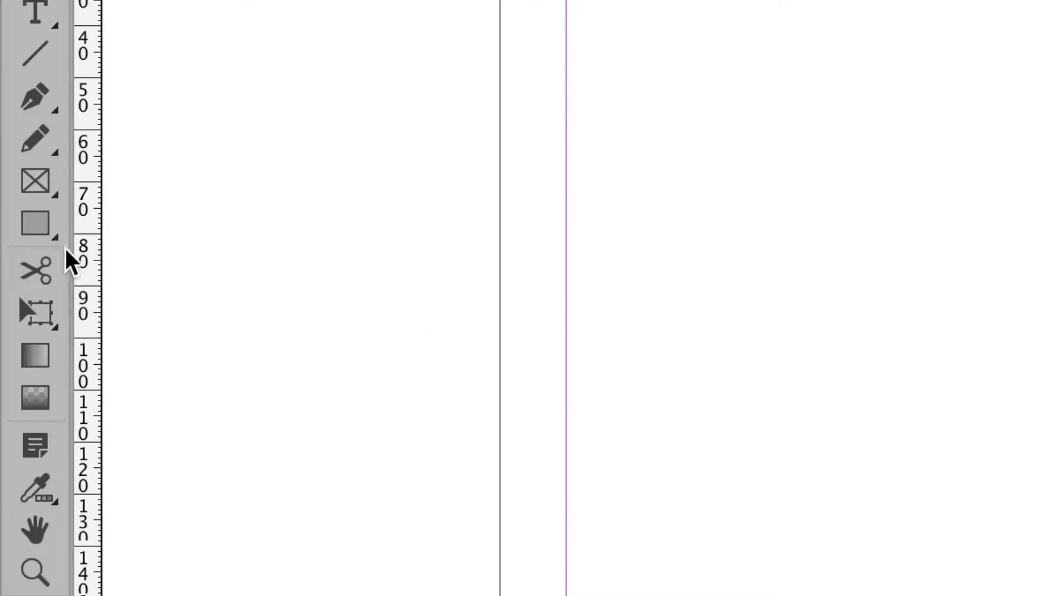
pyautogui.moveTo(35, 223)
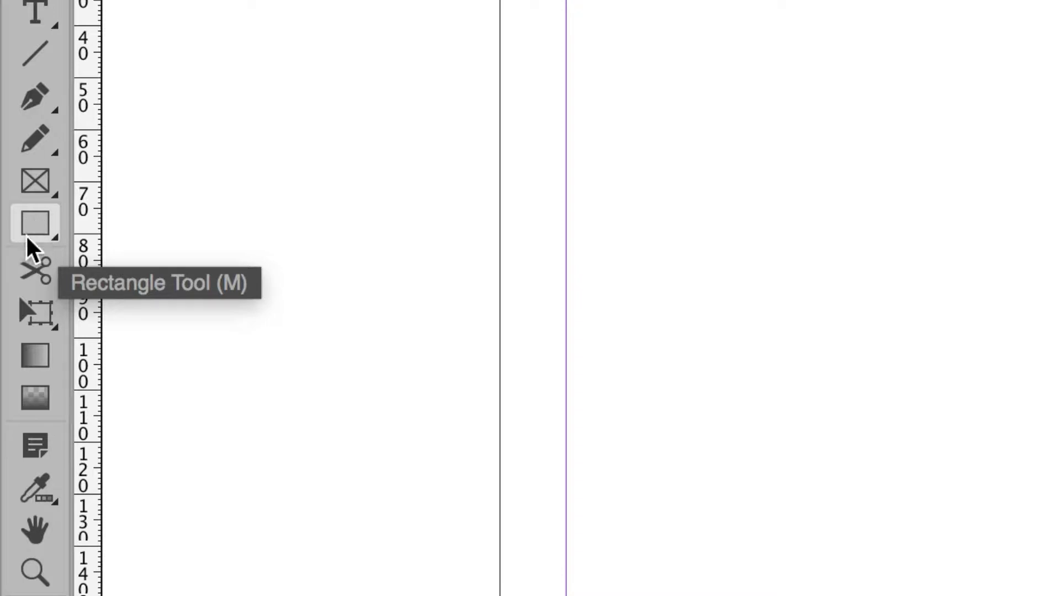
pyautogui.click(34, 223)
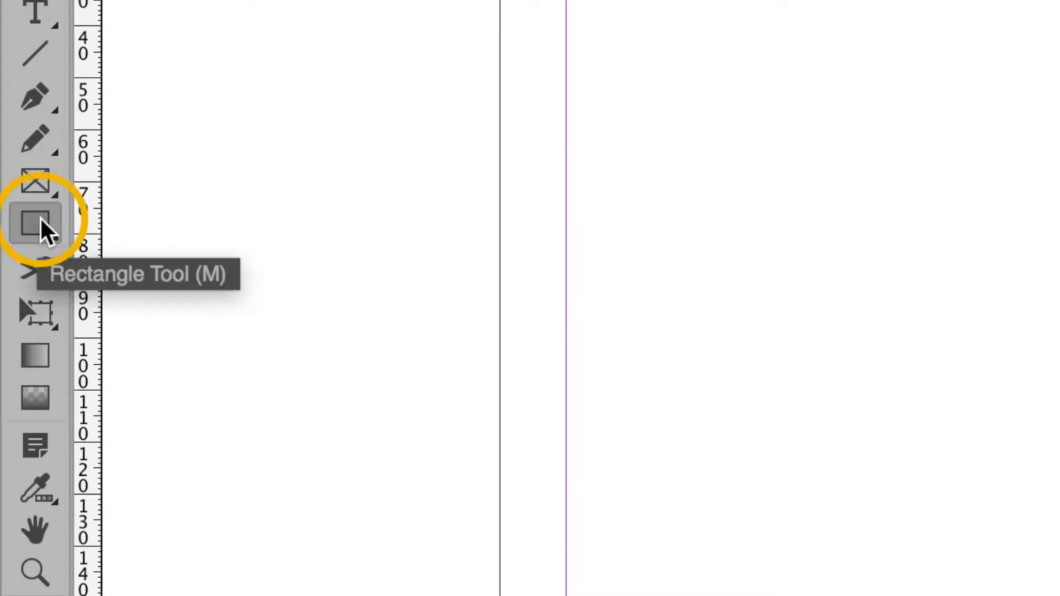
pyautogui.click(36, 223)
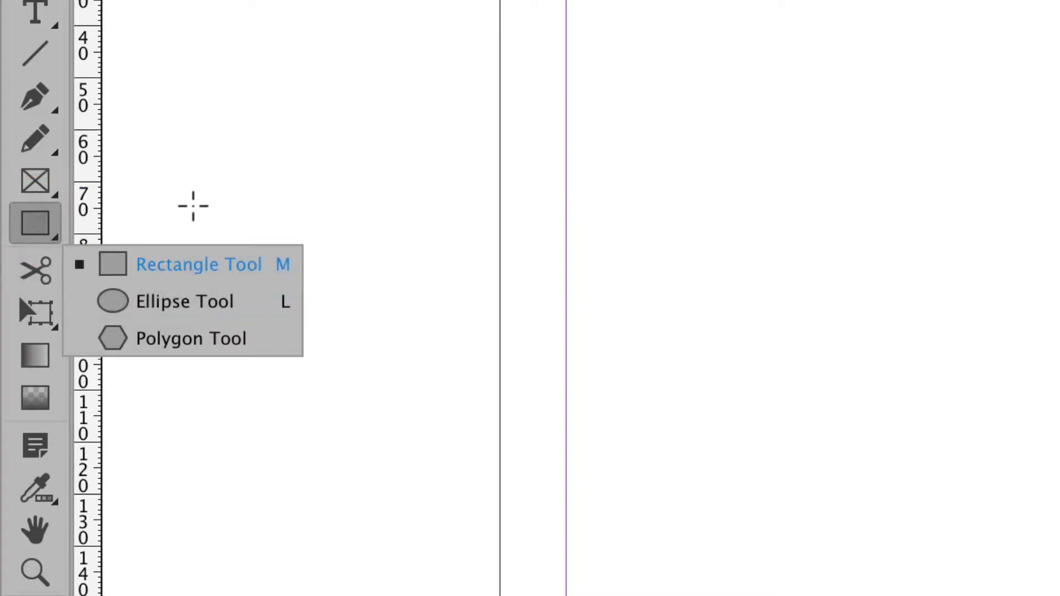
pyautogui.moveTo(156, 243)
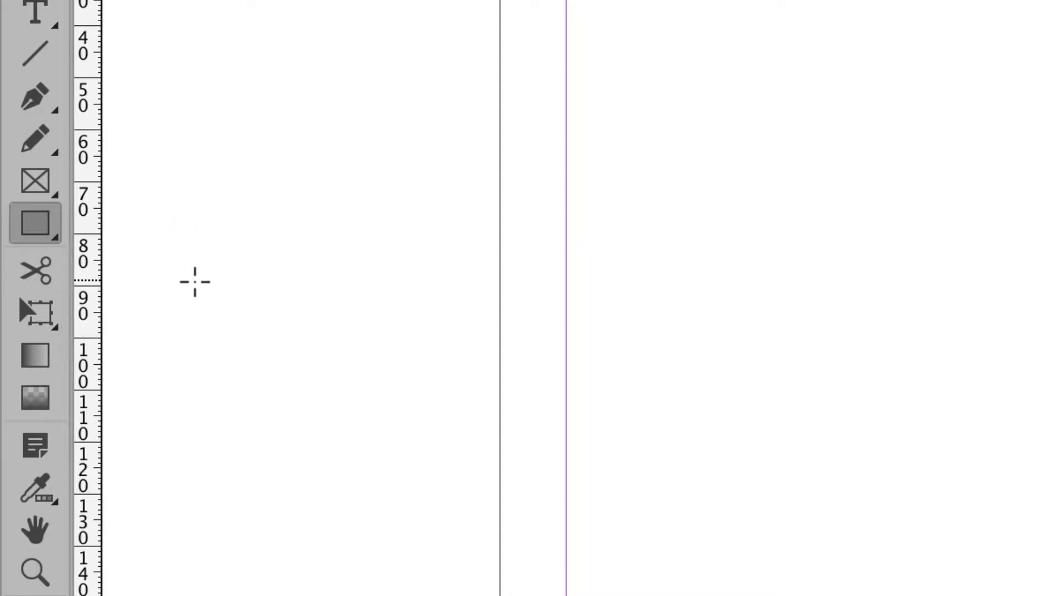
pyautogui.moveTo(191, 264)
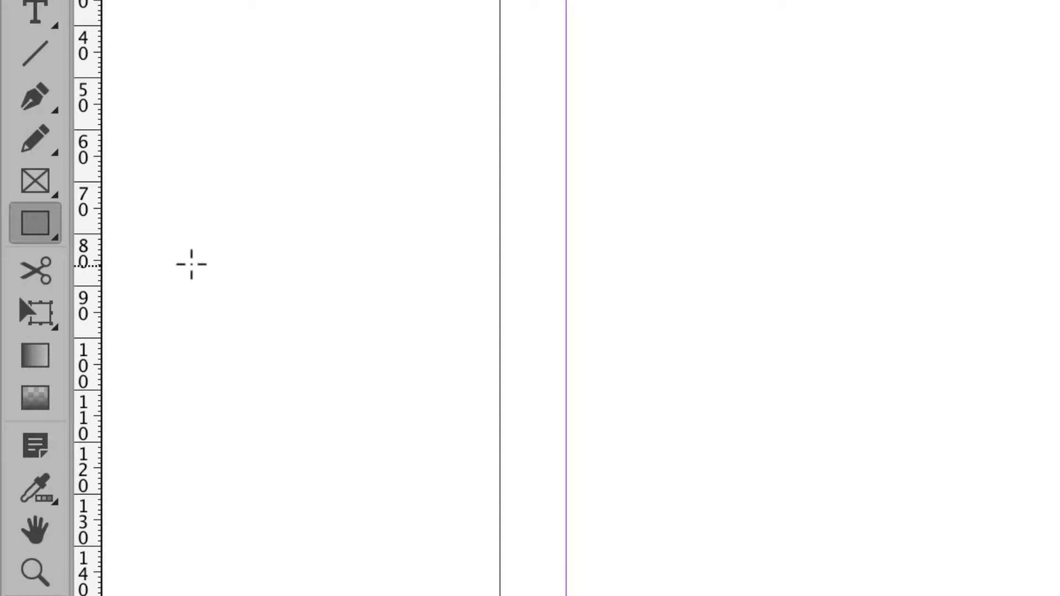
pyautogui.moveTo(189, 271)
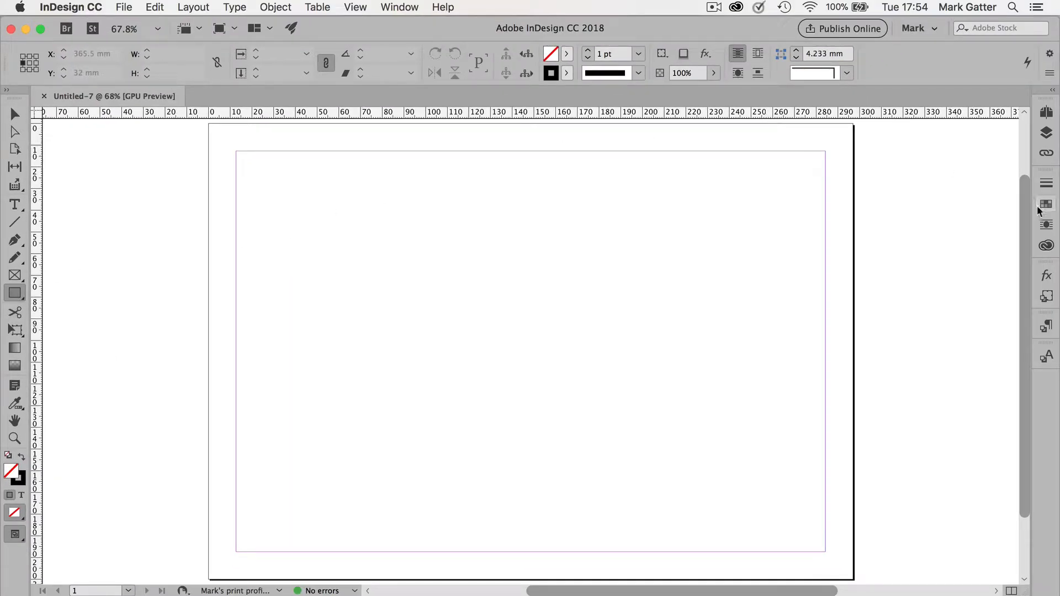
# Choose the green C=65 M=0 Y=100 K=0 swatch as the fill colour.
pyautogui.click(1045, 204)
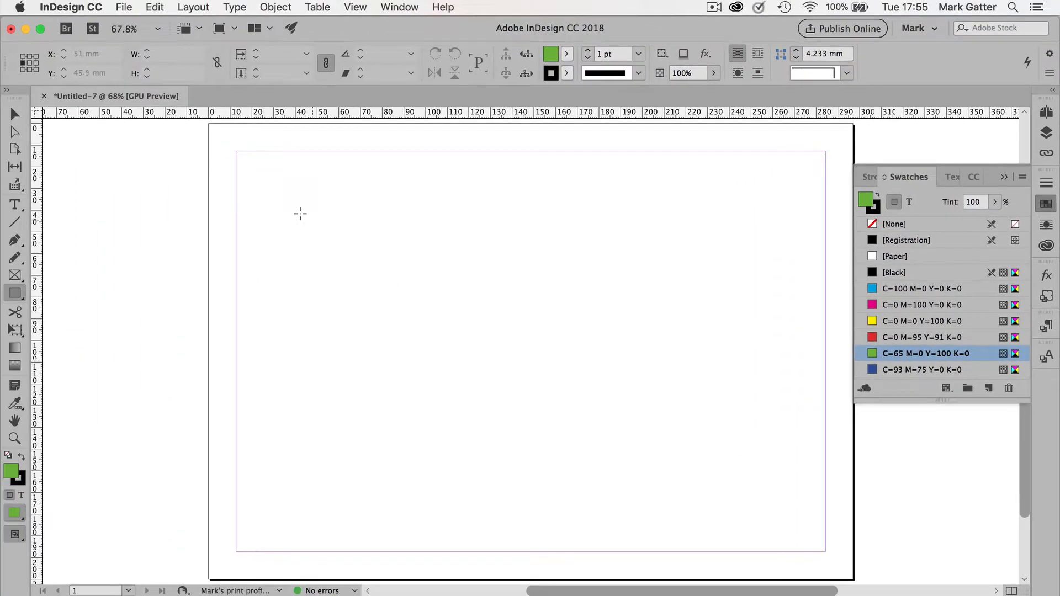
# Draw a green rectangle near the top-left and size it to 61 × 35 mm.
pyautogui.moveTo(274, 199); pyautogui.dragTo(409, 275)
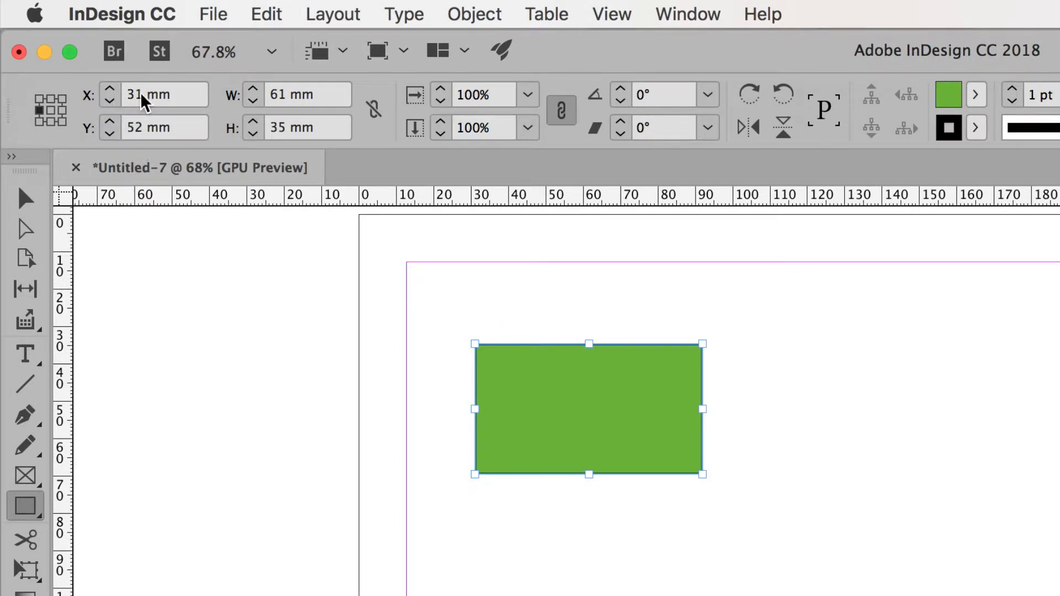
pyautogui.moveTo(144, 132)
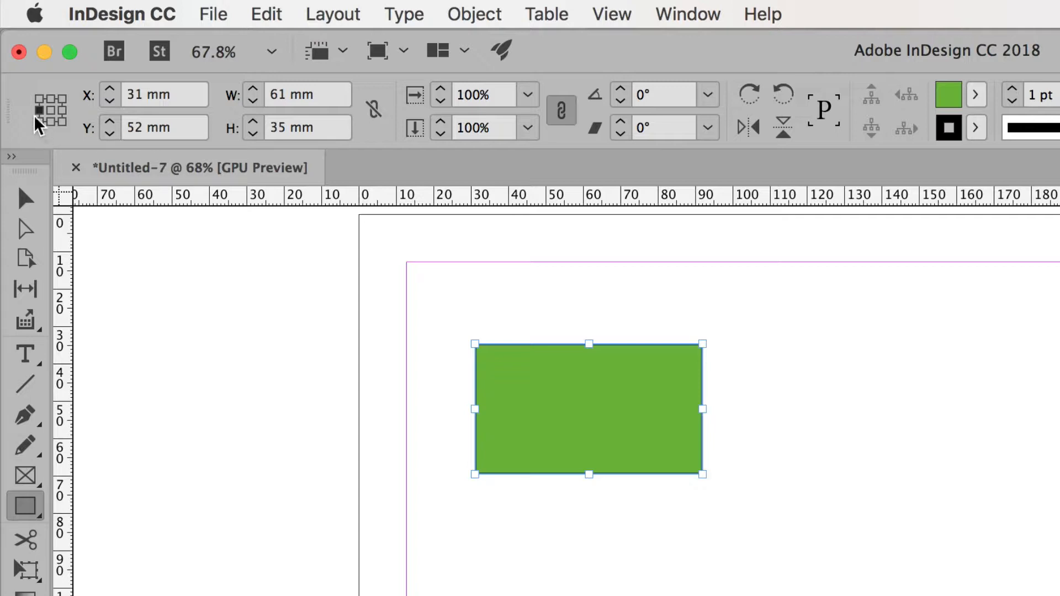
pyautogui.moveTo(39, 120)
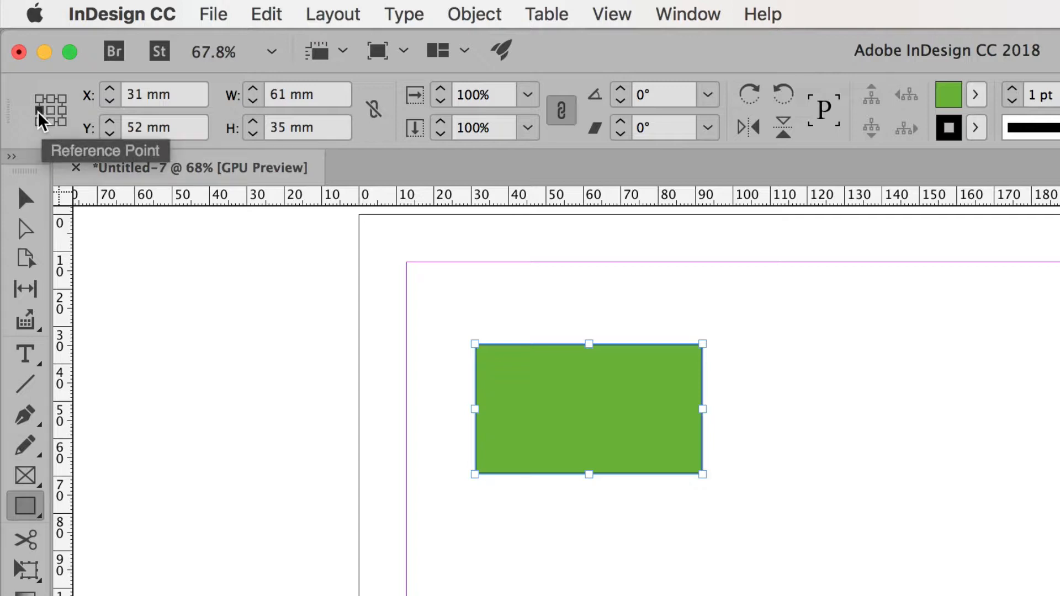
pyautogui.moveTo(81, 115)
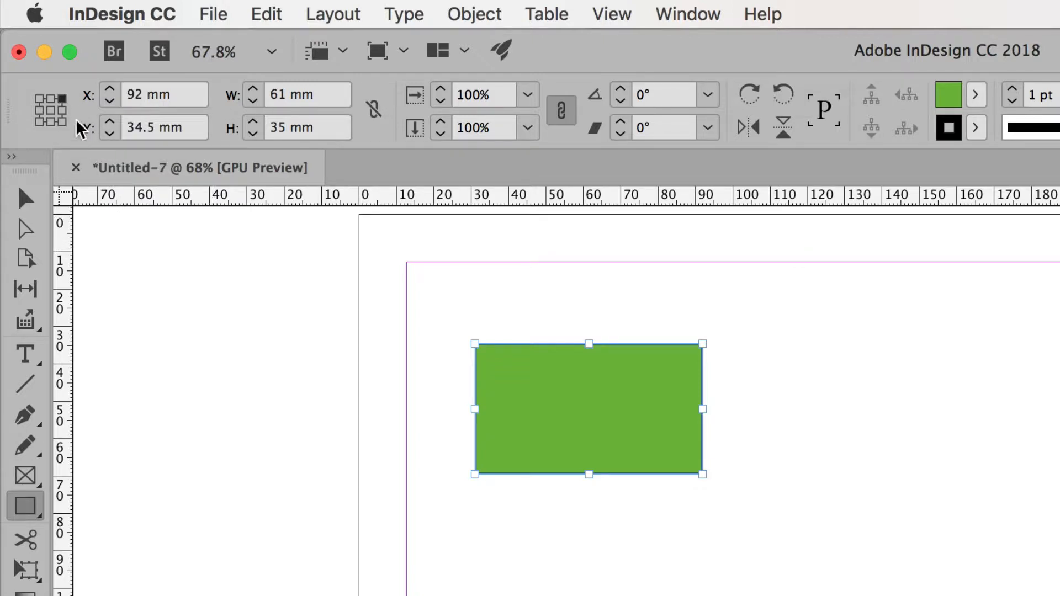
pyautogui.click(49, 109)
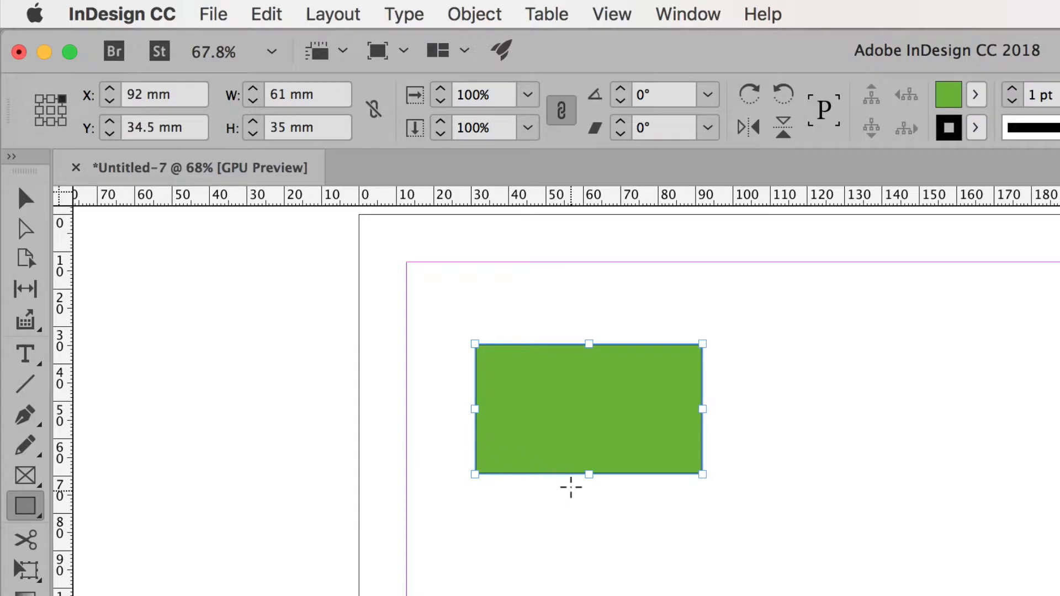
pyautogui.moveTo(572, 421)
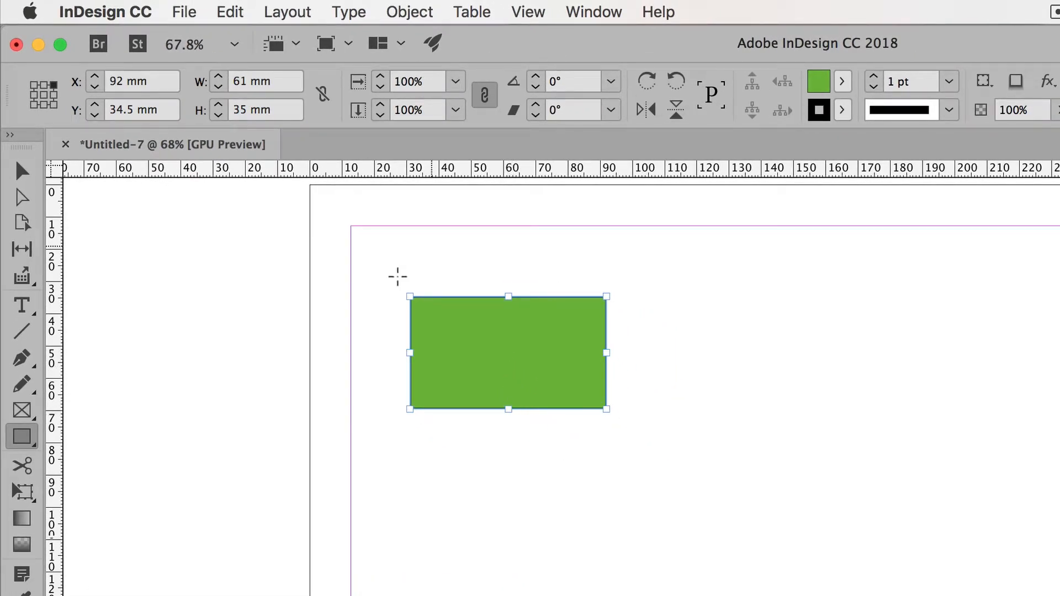
pyautogui.moveTo(502, 362)
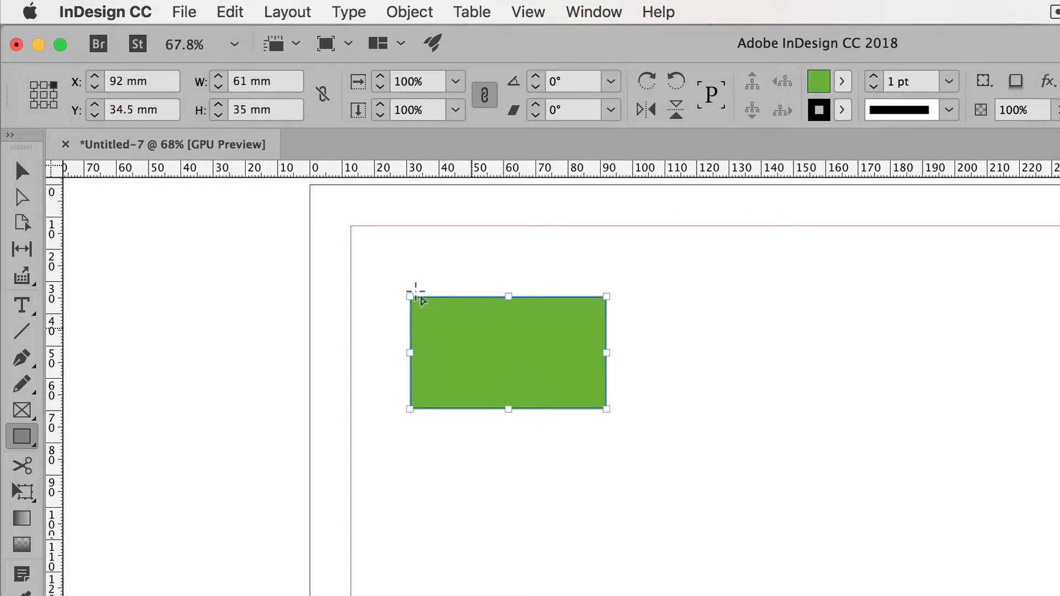
pyautogui.moveTo(634, 403)
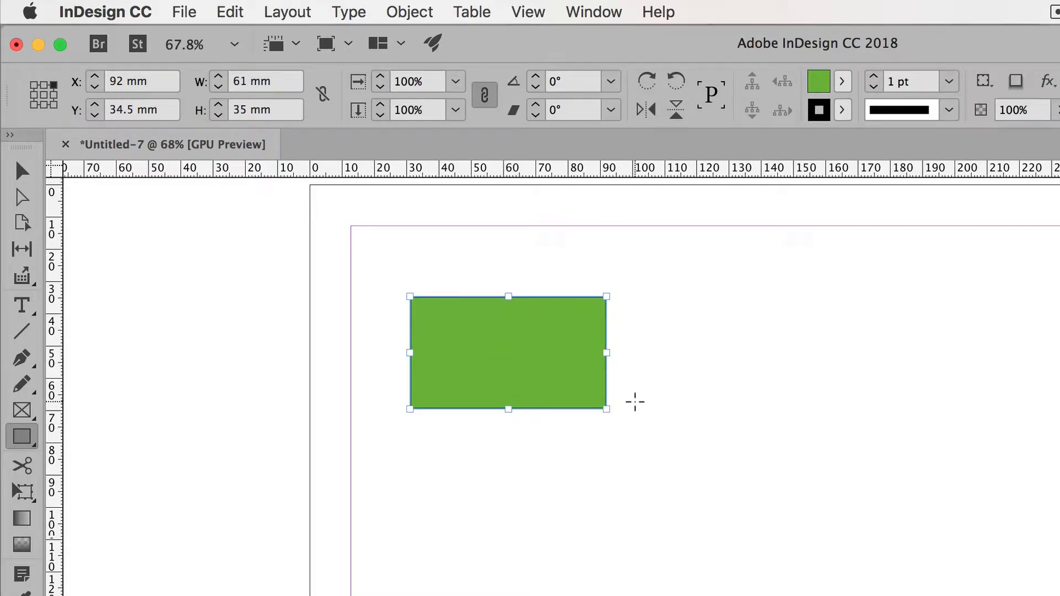
pyautogui.moveTo(690, 304)
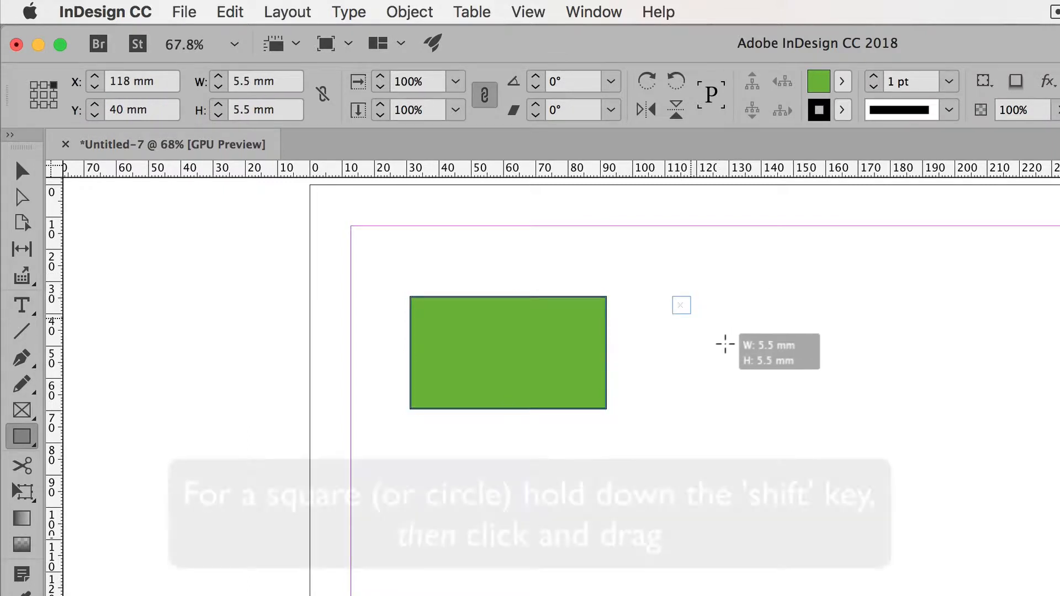
# Draw a 38 × 38 mm green square to the right of the rectangle.
pyautogui.moveTo(672, 296); pyautogui.dragTo(796, 419)
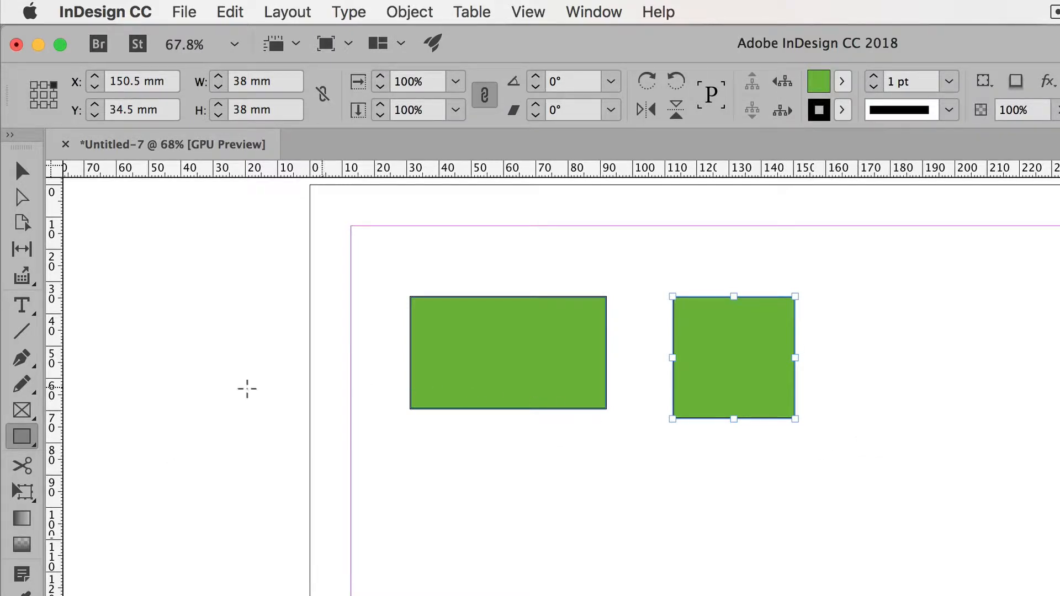
# Draw a green ellipse below the rectangle and a 28.5 mm circle below the square.
pyautogui.click(21, 436)
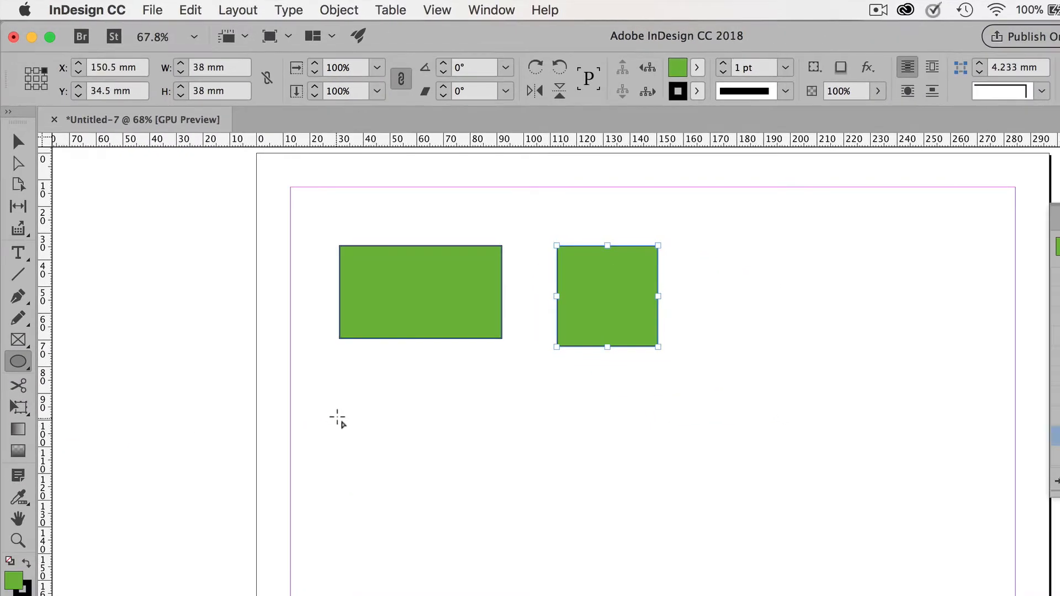
pyautogui.moveTo(329, 415); pyautogui.dragTo(490, 497)
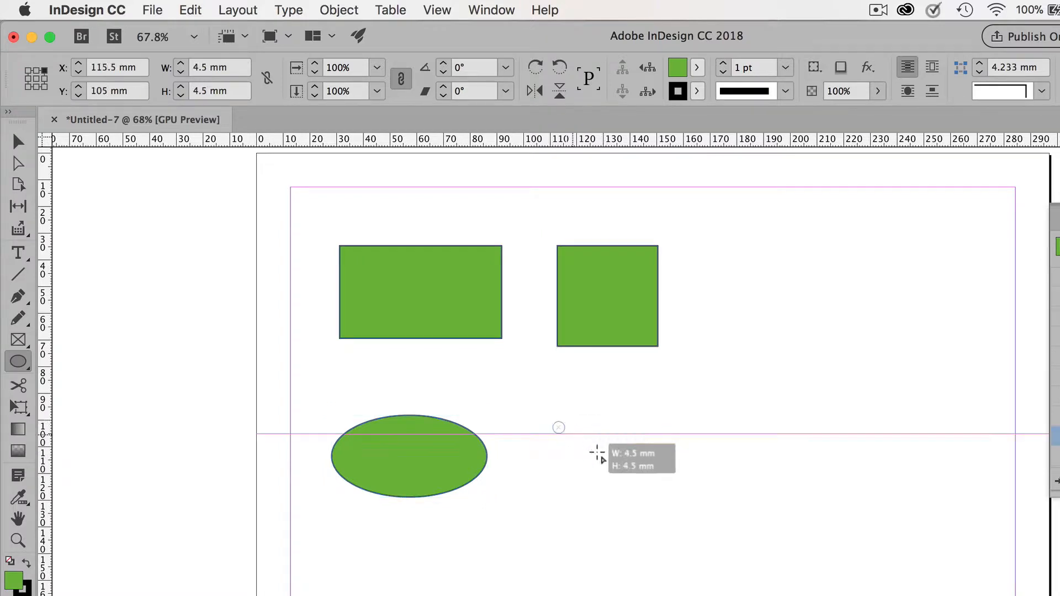
pyautogui.moveTo(550, 419); pyautogui.dragTo(631, 497)
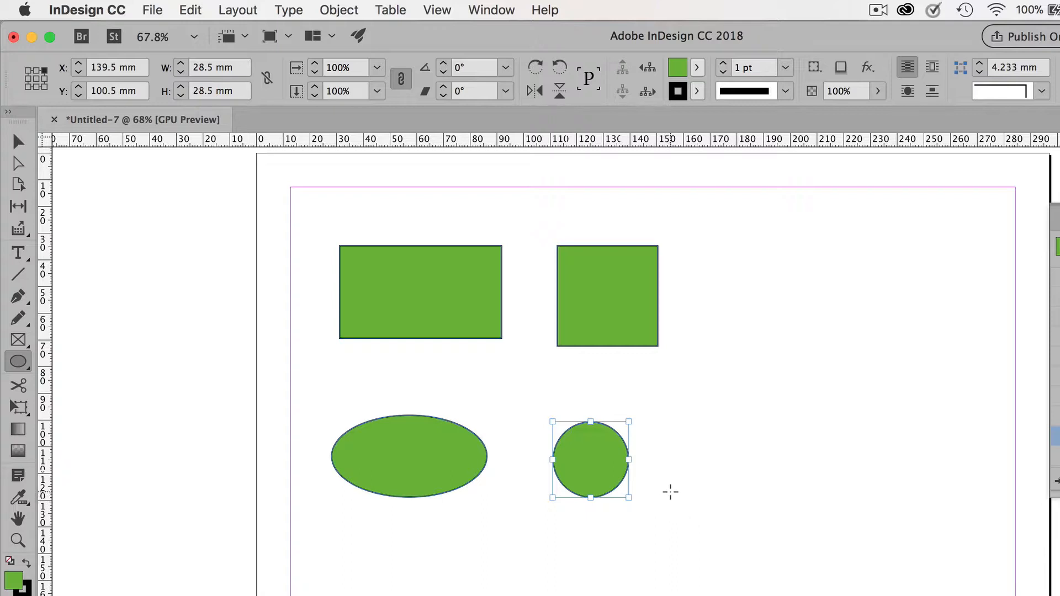
pyautogui.moveTo(398, 355)
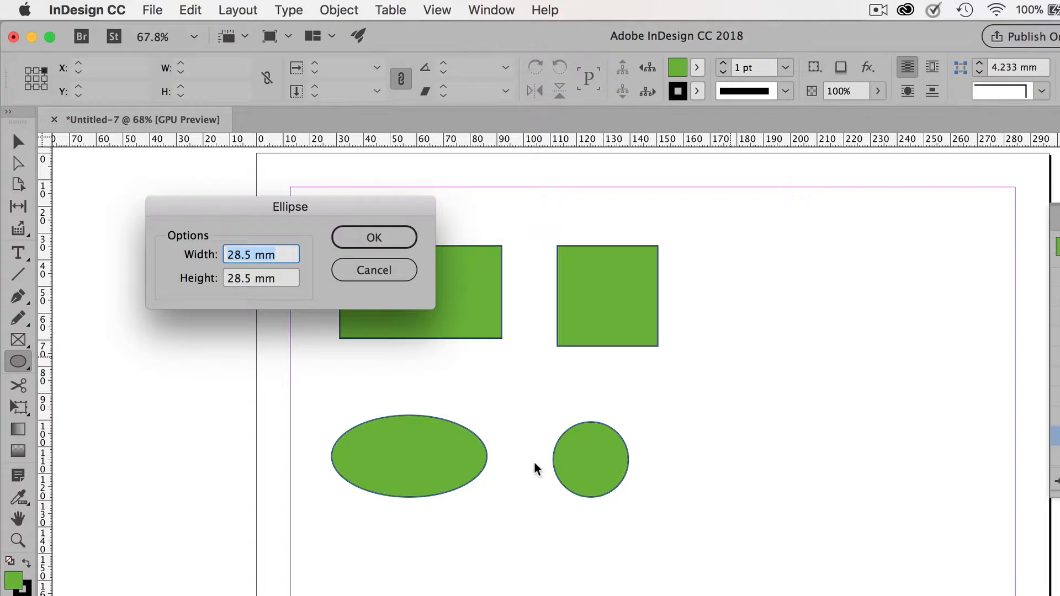
pyautogui.moveTo(531, 454)
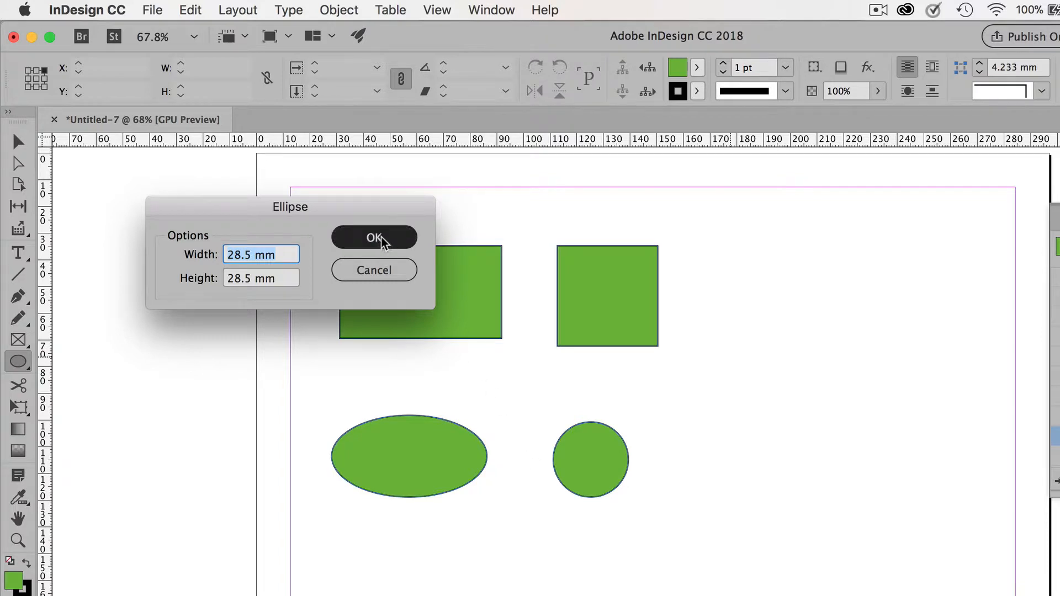
# Create an exact 28.5 × 28.5 mm circle to the right of the square.
pyautogui.click(374, 237)
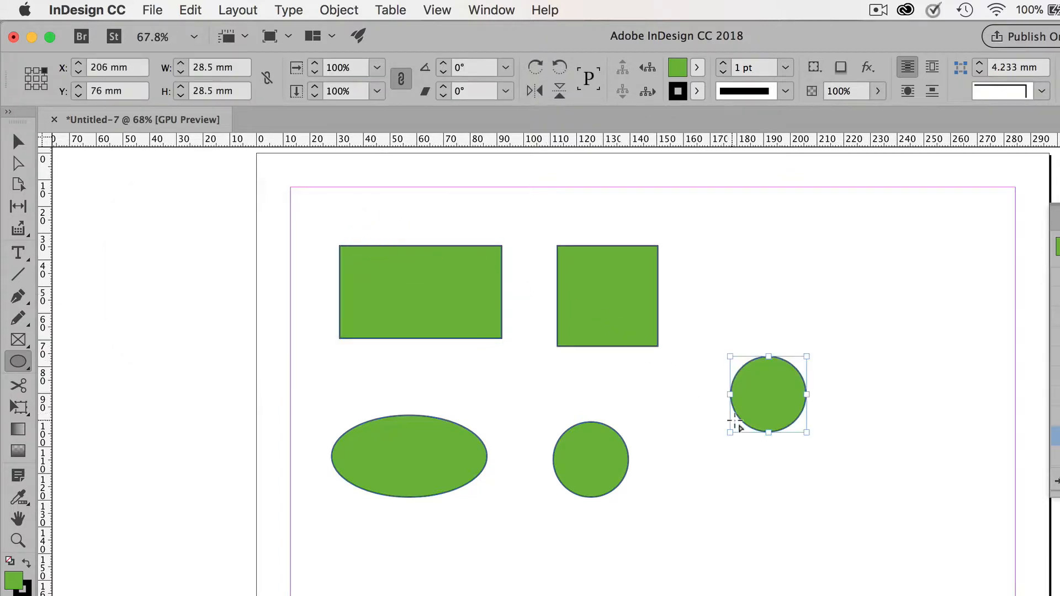
pyautogui.moveTo(760, 394)
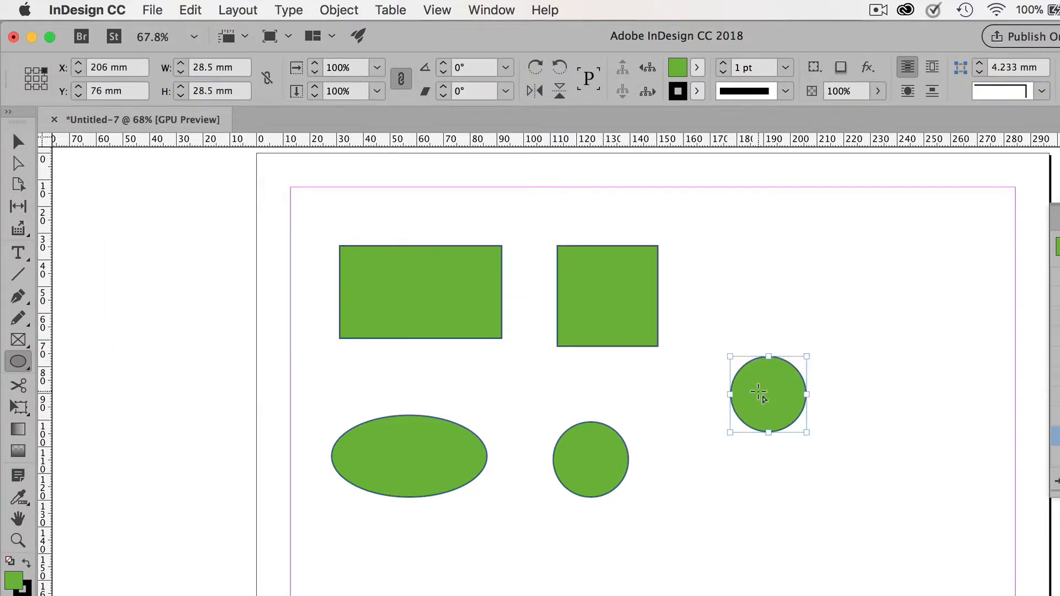
pyautogui.moveTo(751, 400)
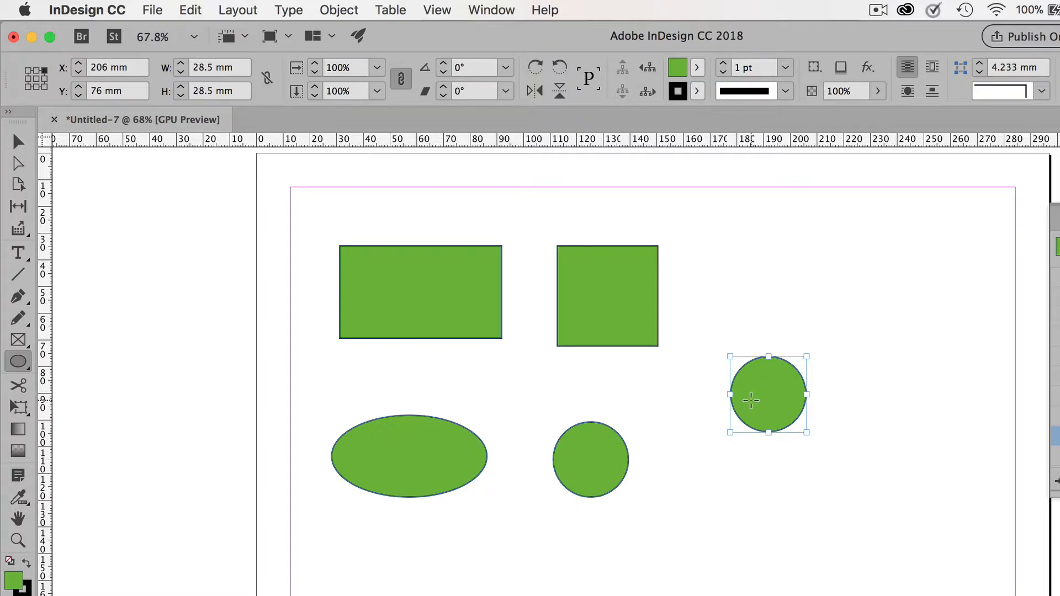
pyautogui.moveTo(722, 458)
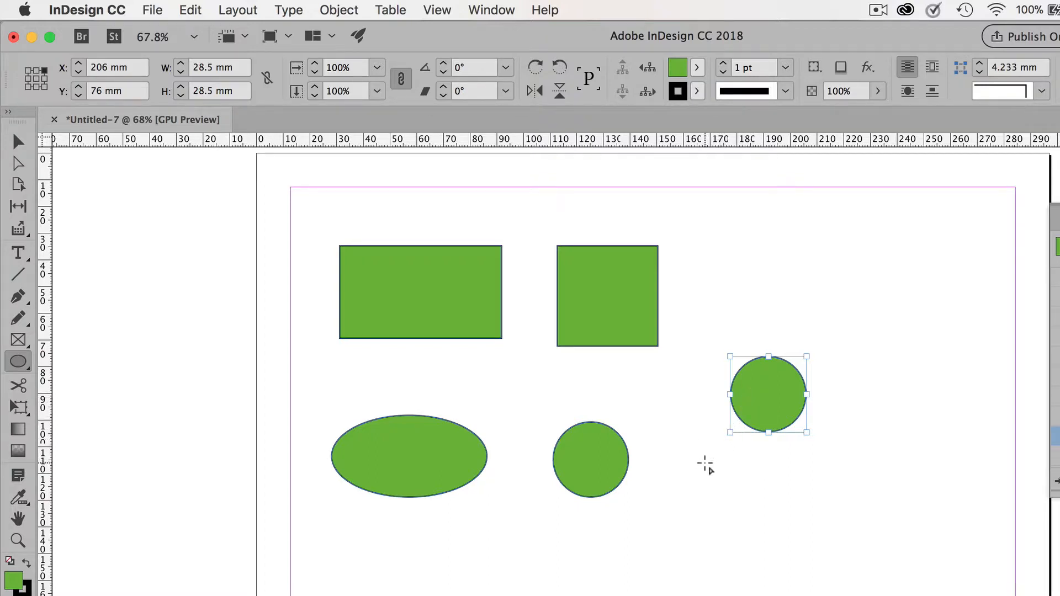
pyautogui.moveTo(701, 439)
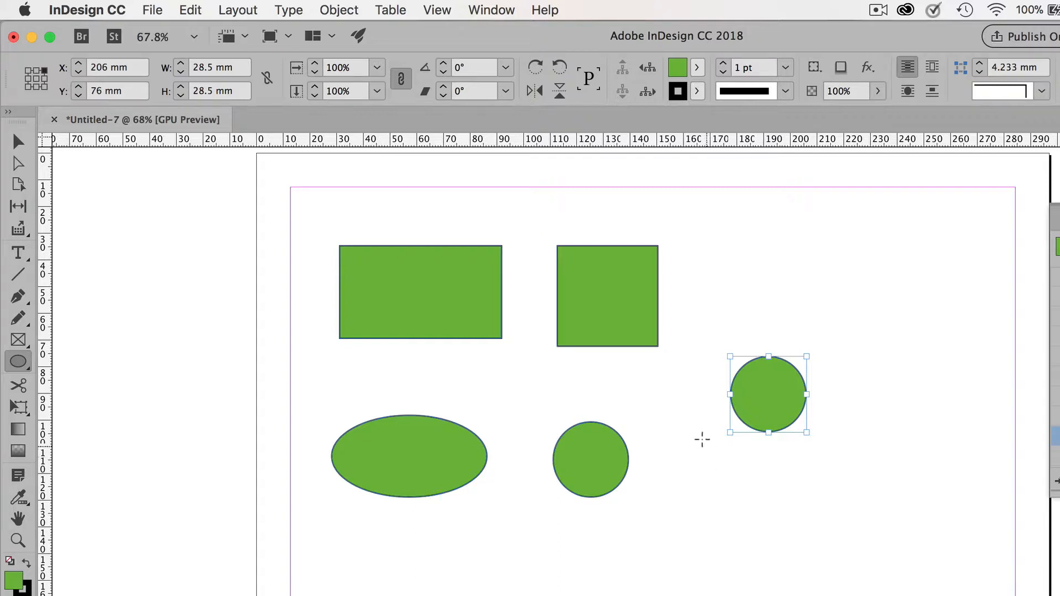
pyautogui.moveTo(18, 362)
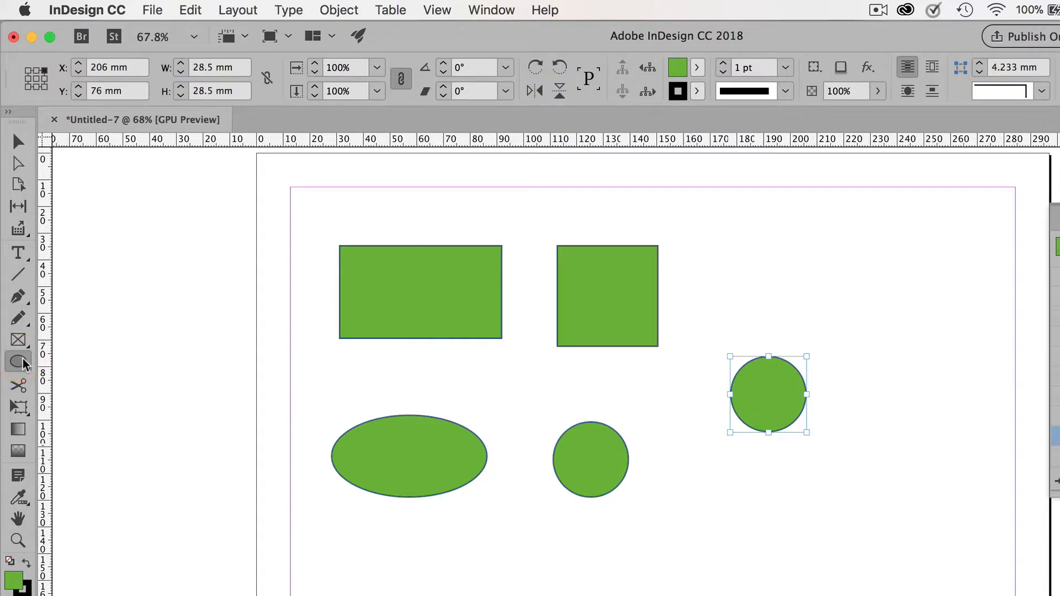
# Create a 35 × 35 mm five-sided polygon, then start specifying a 50%-inset star.
pyautogui.click(18, 362)
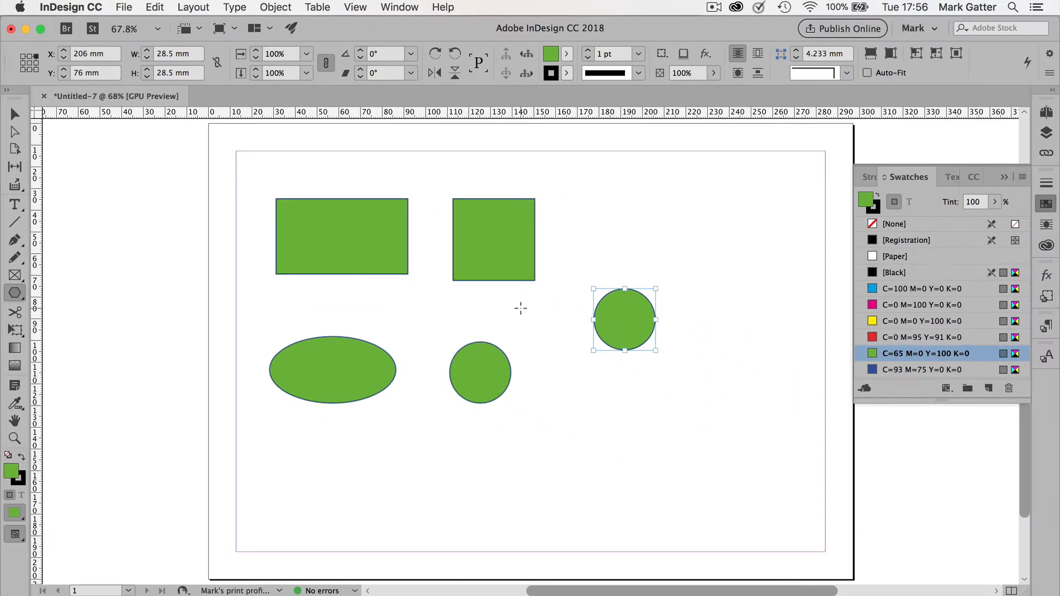
pyautogui.doubleClick(15, 293)
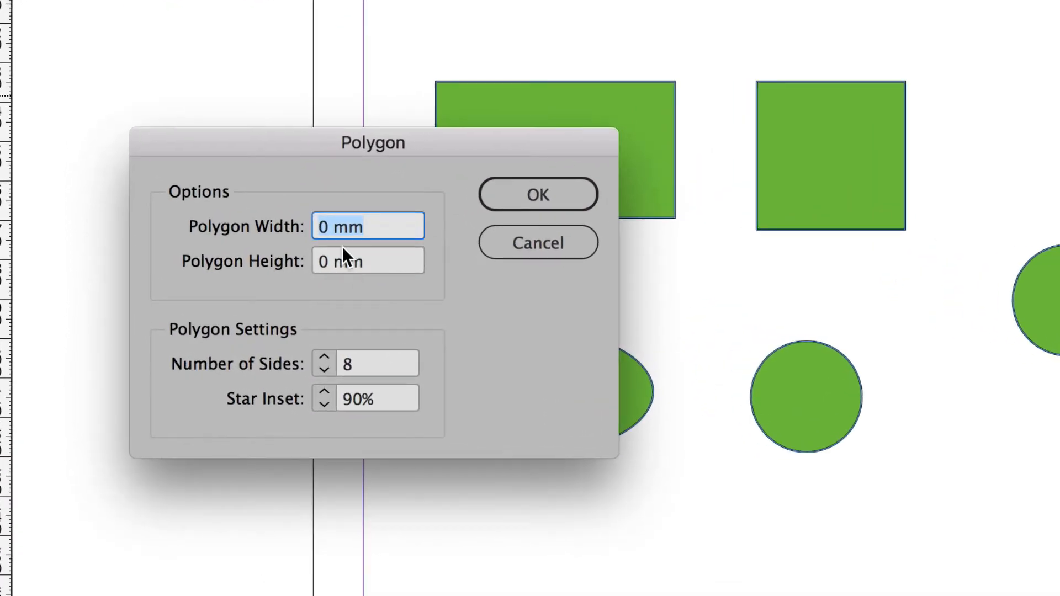
pyautogui.click(367, 261)
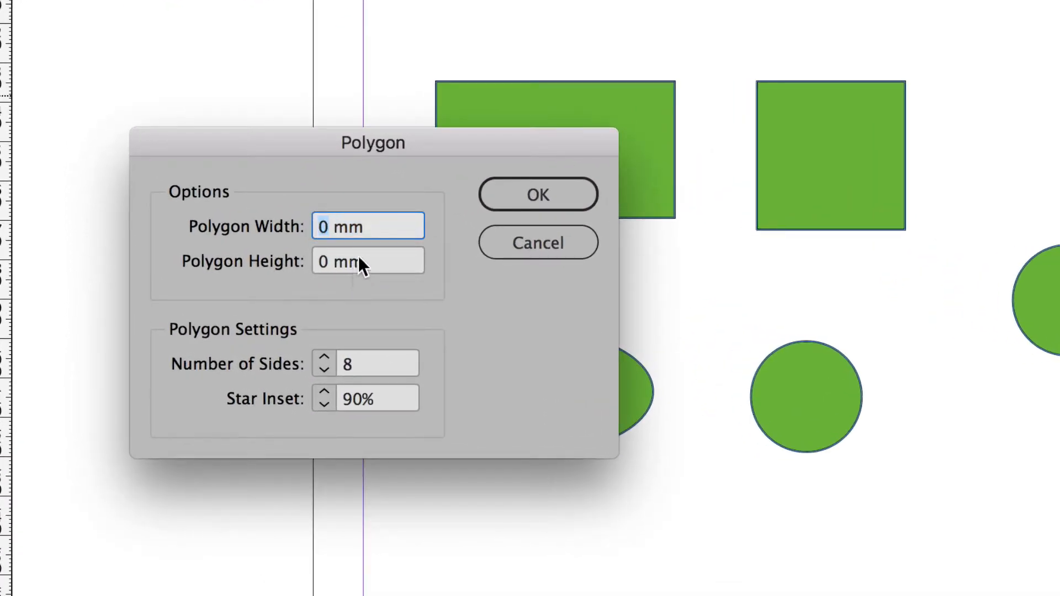
pyautogui.write('35')
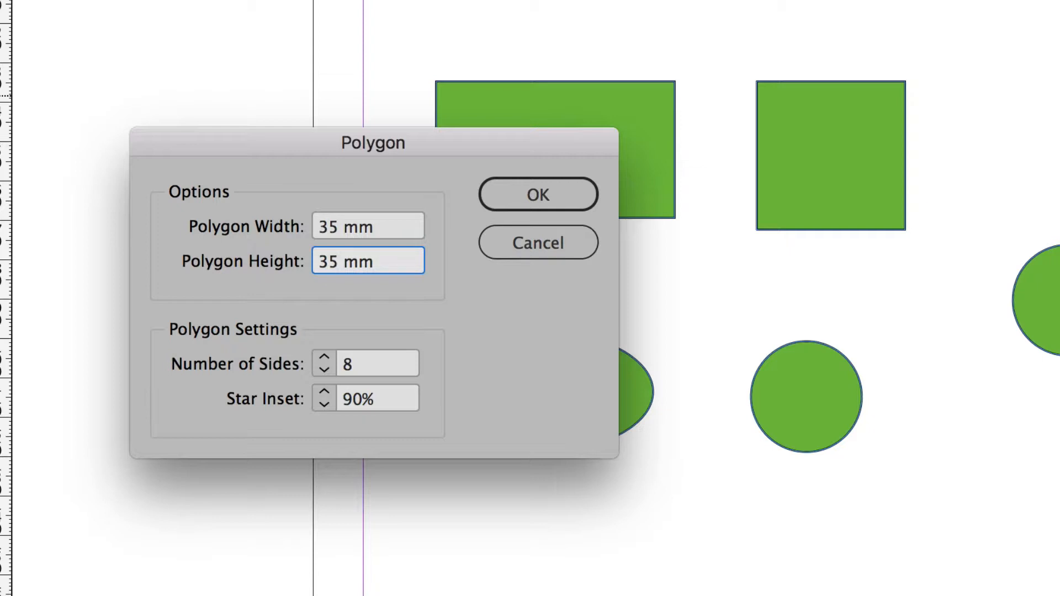
pyautogui.write('5')
pyautogui.click(377, 400)
pyautogui.write('0')
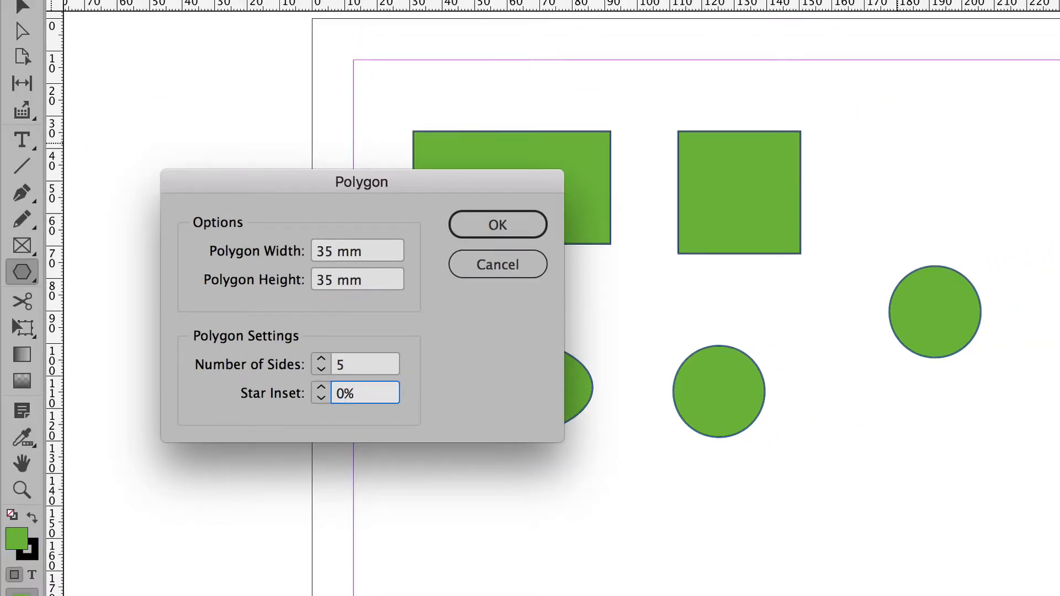
pyautogui.click(497, 224)
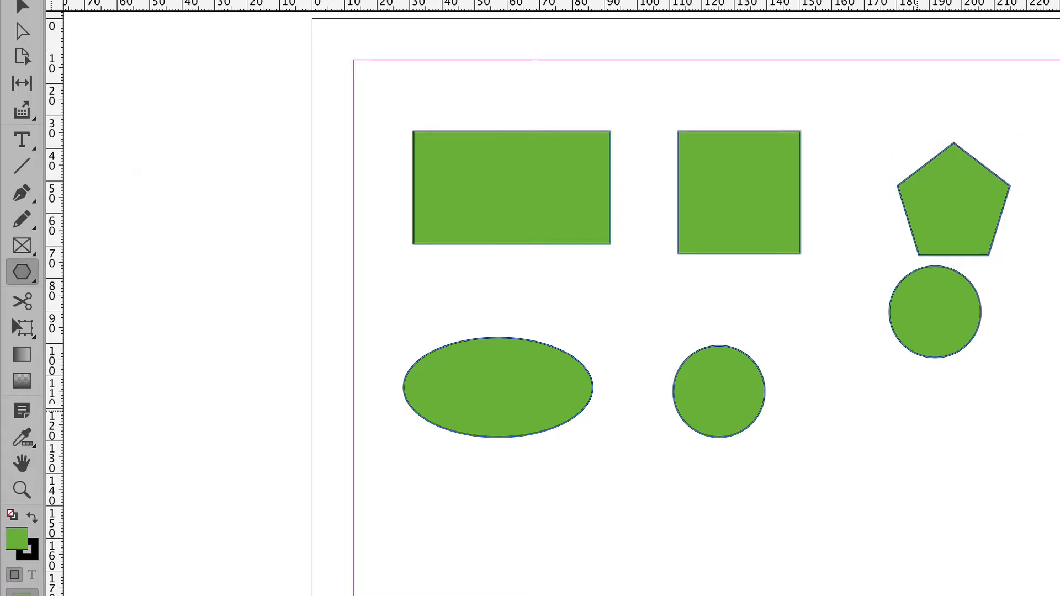
pyautogui.click(21, 271)
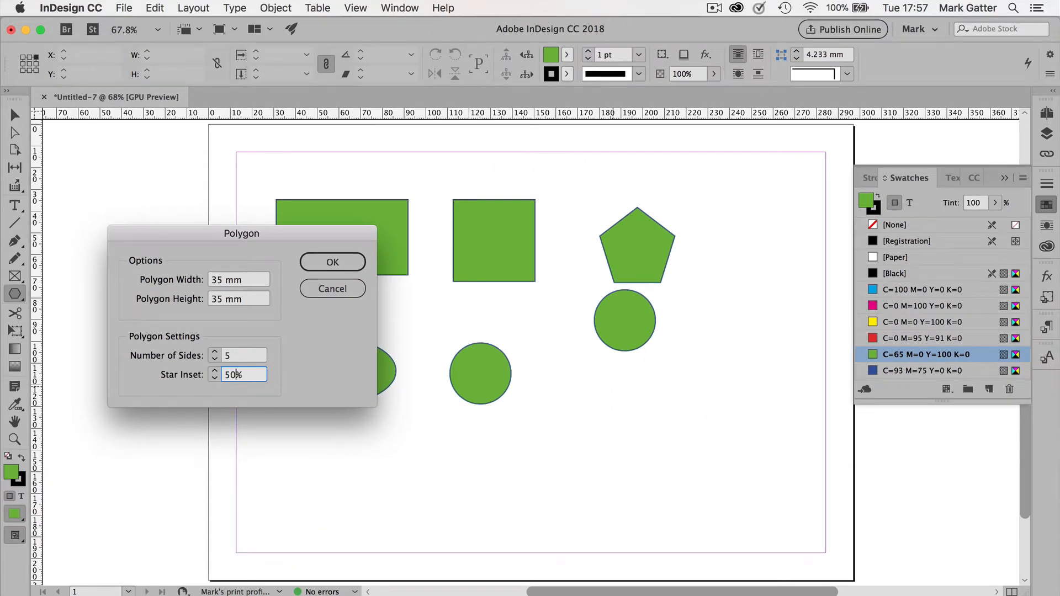
# Create the 35 mm five-point star, then set polygon options to 9 sides with 90% inset.
pyautogui.click(332, 261)
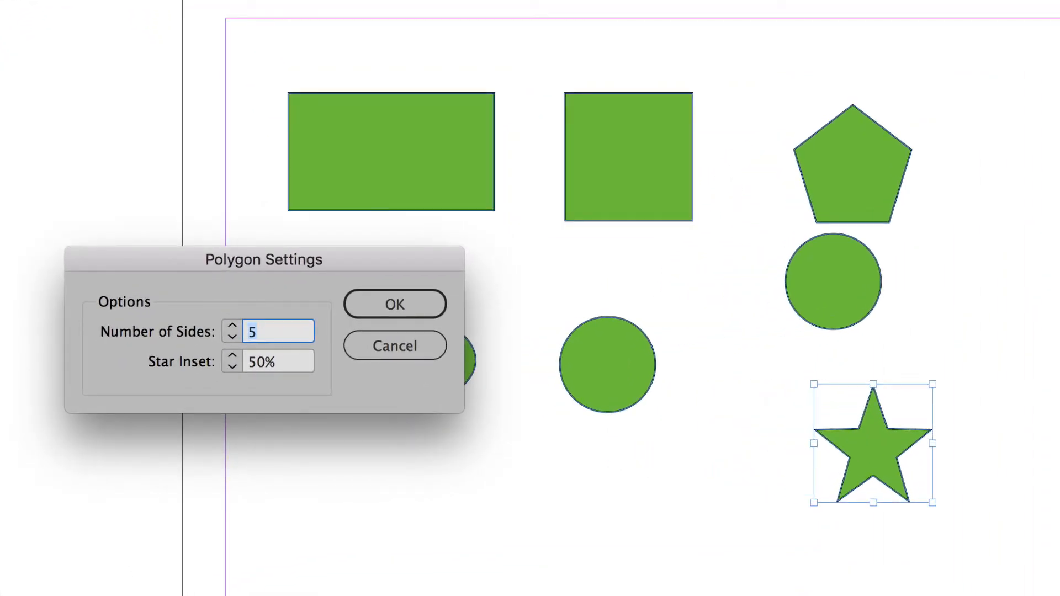
pyautogui.write('9')
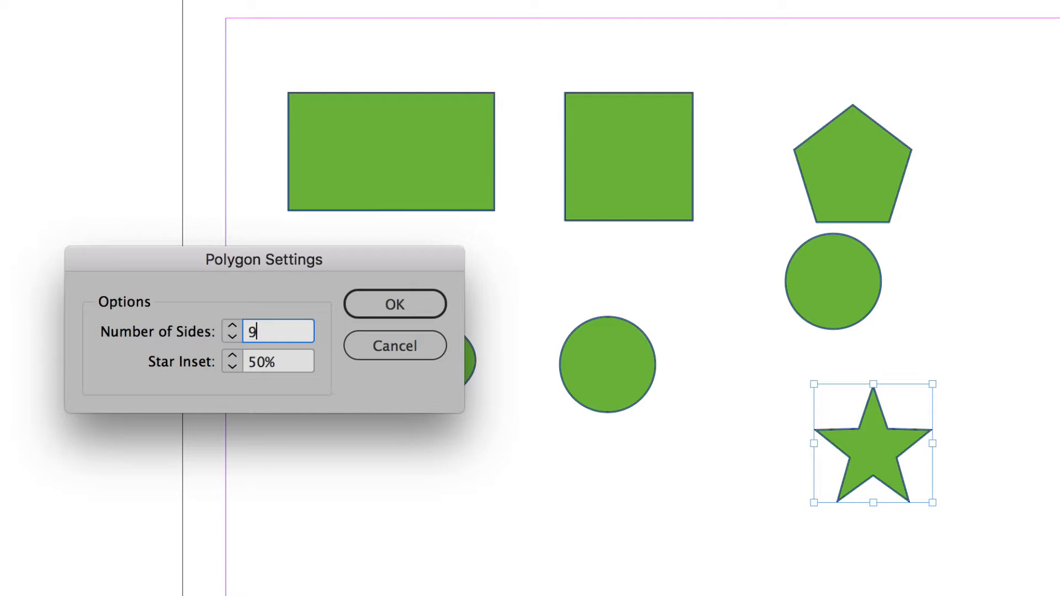
pyautogui.click(278, 361)
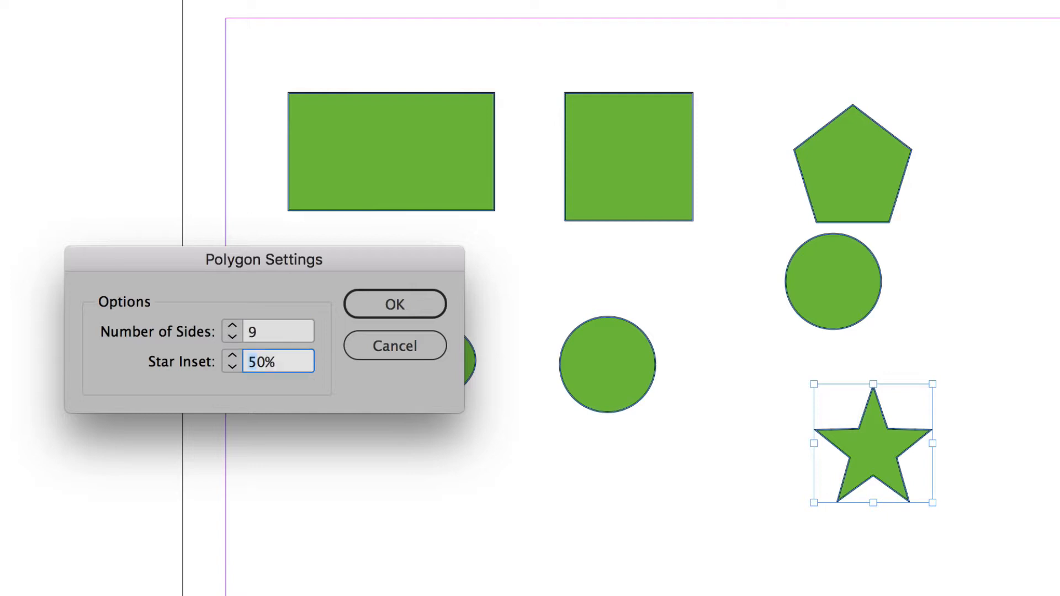
pyautogui.write('90%')
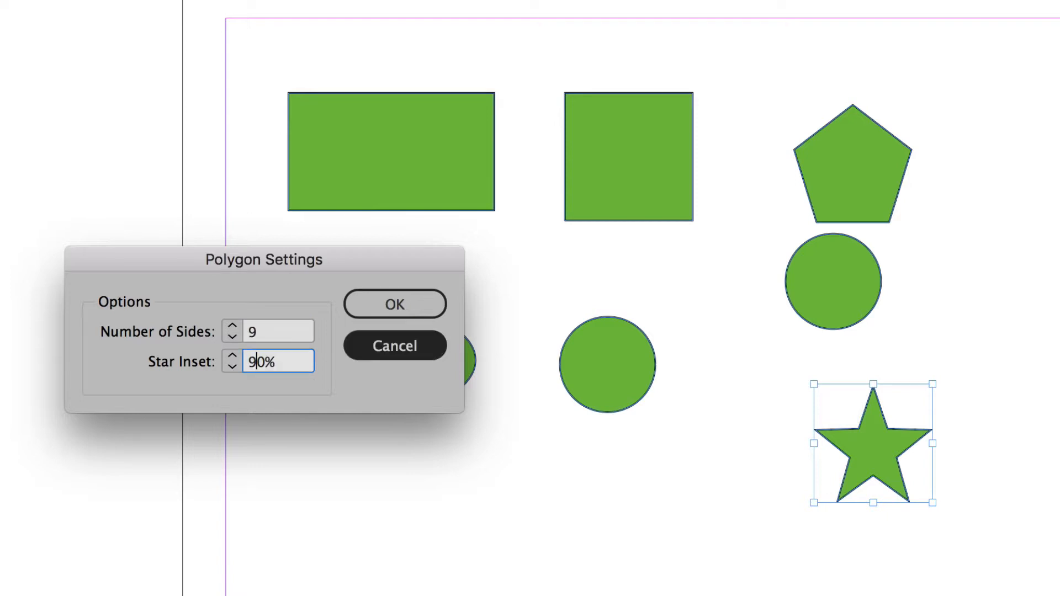
pyautogui.click(394, 304)
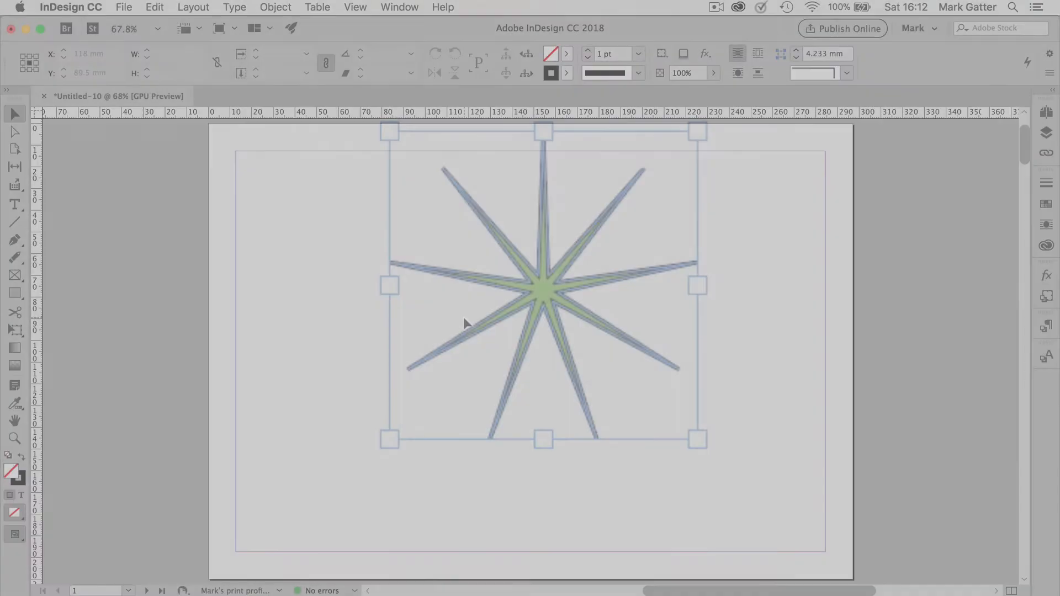
# Delete the spiky star and draw a 103.5 × 58 mm red-filled rectangle.
pyautogui.press('Delete')
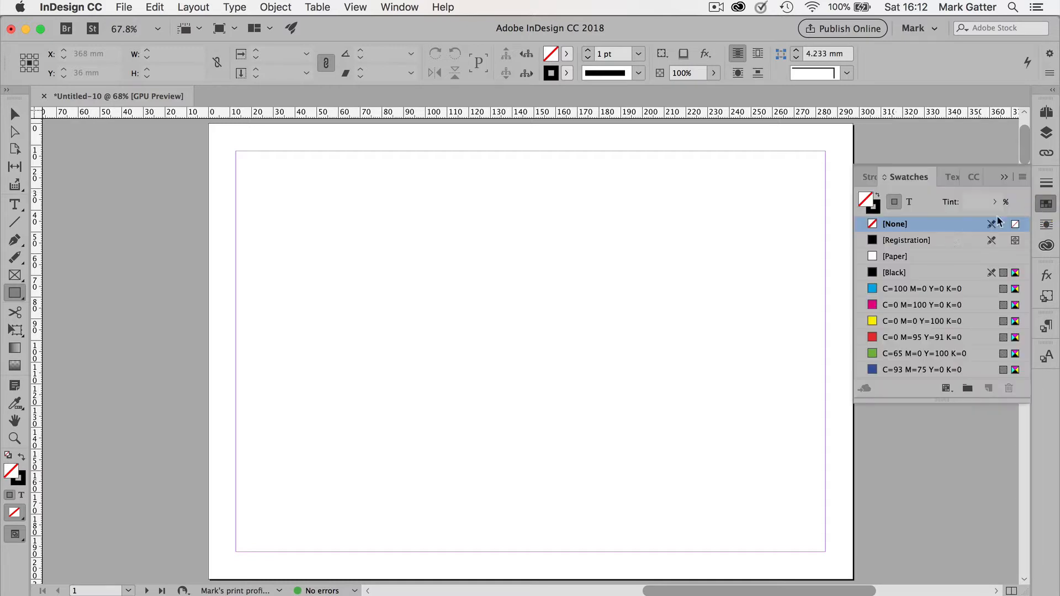
pyautogui.click(921, 337)
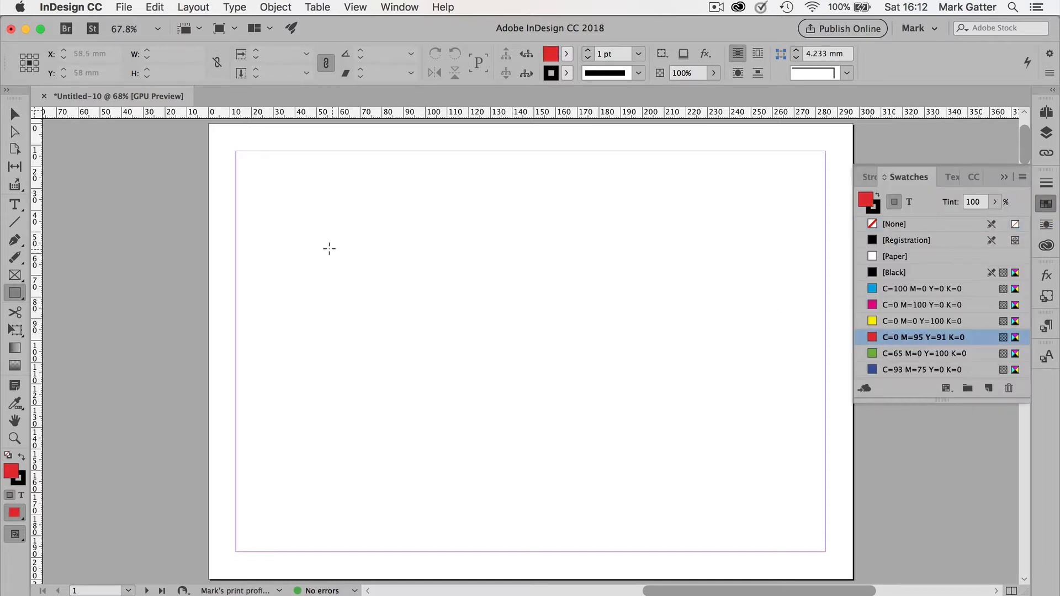
pyautogui.moveTo(325, 249); pyautogui.dragTo(549, 374)
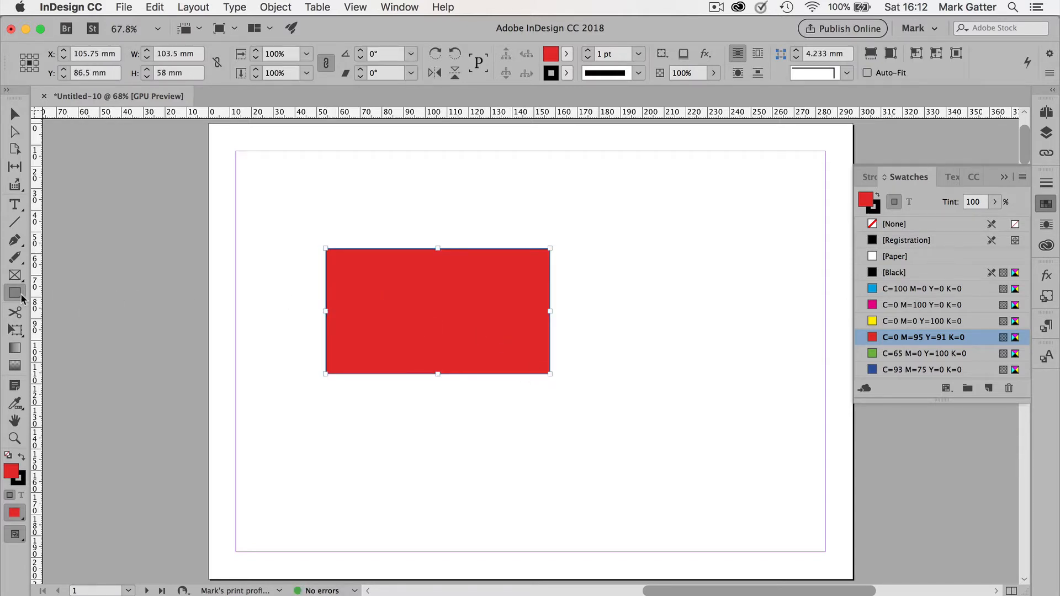
# Switch to the Ellipse tool and place a red ellipse over the rectangle's top-right corner.
pyautogui.click(14, 292)
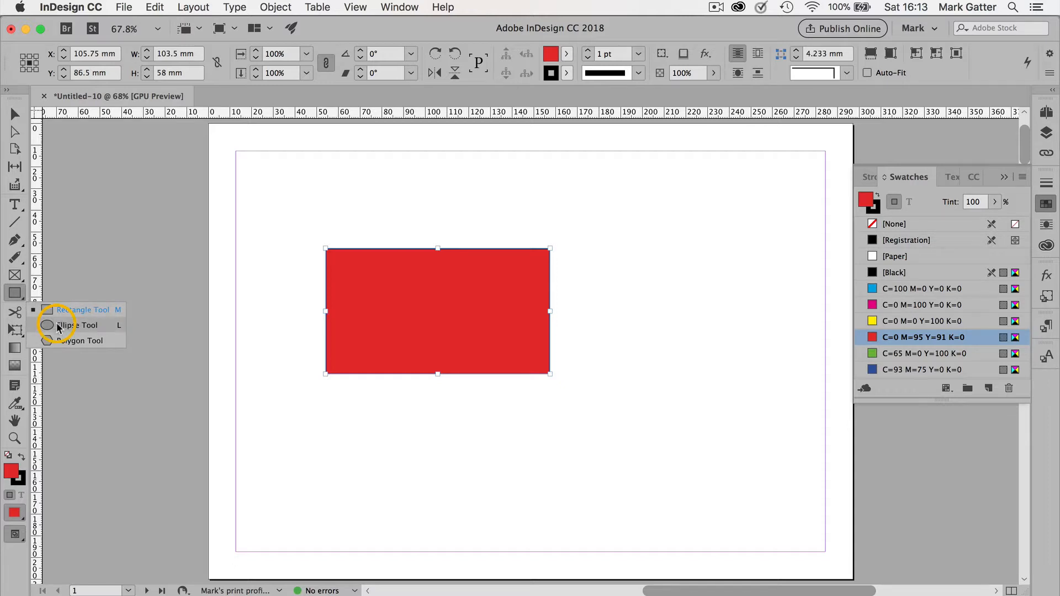
pyautogui.click(79, 325)
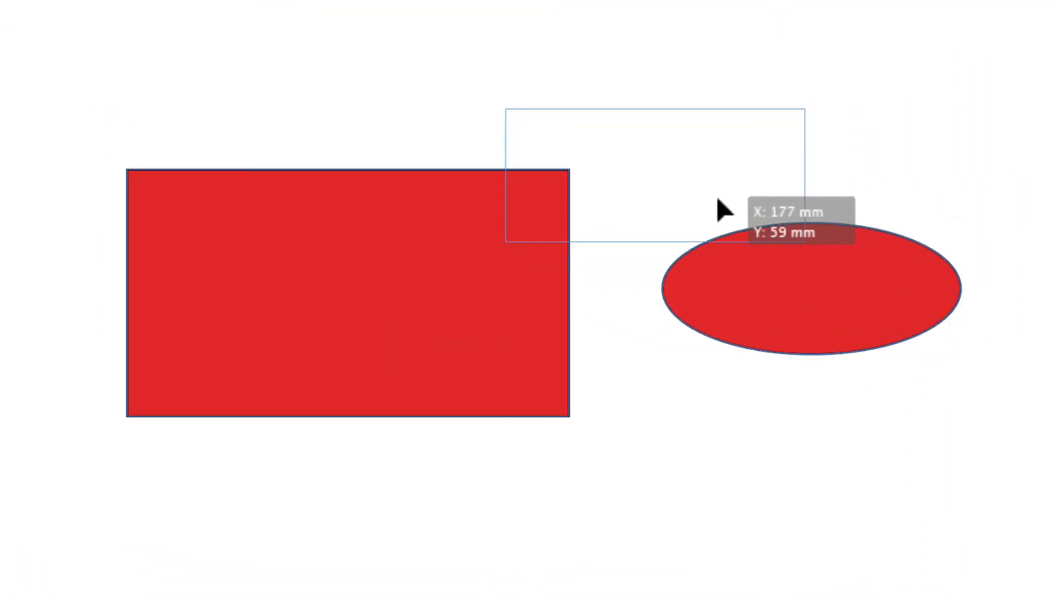
pyautogui.moveTo(807, 304); pyautogui.dragTo(626, 167)
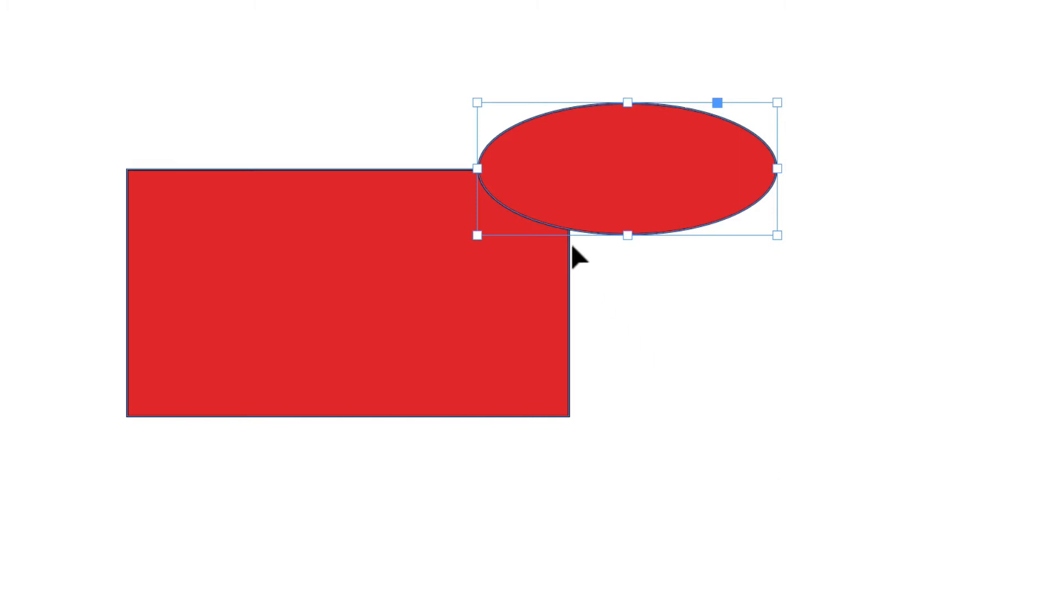
pyautogui.moveTo(616, 331)
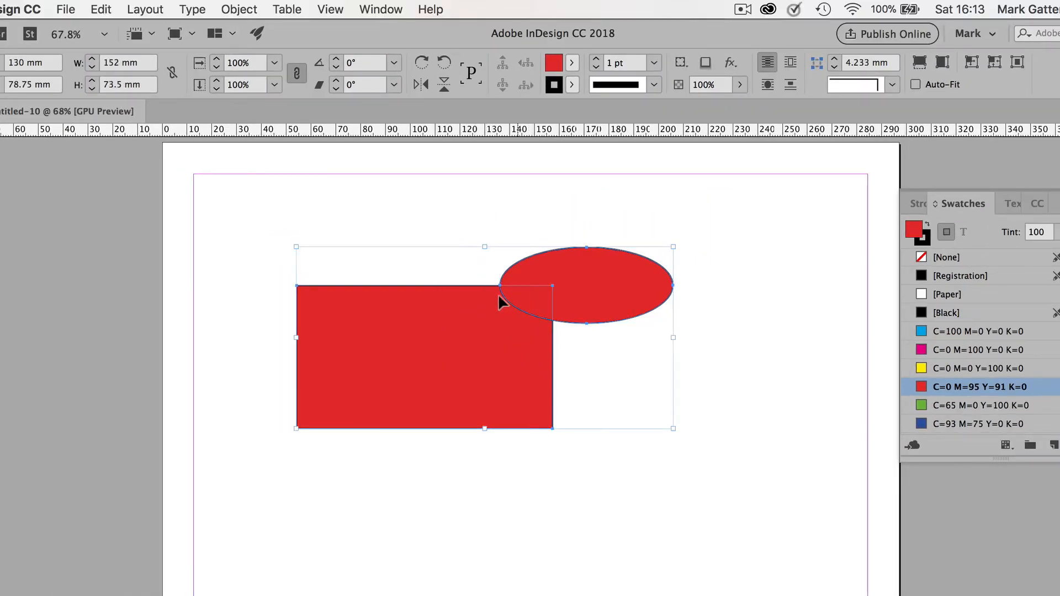
# Show the Pathfinder panel from the Window menu's Object & Layout submenu.
pyautogui.click(380, 9)
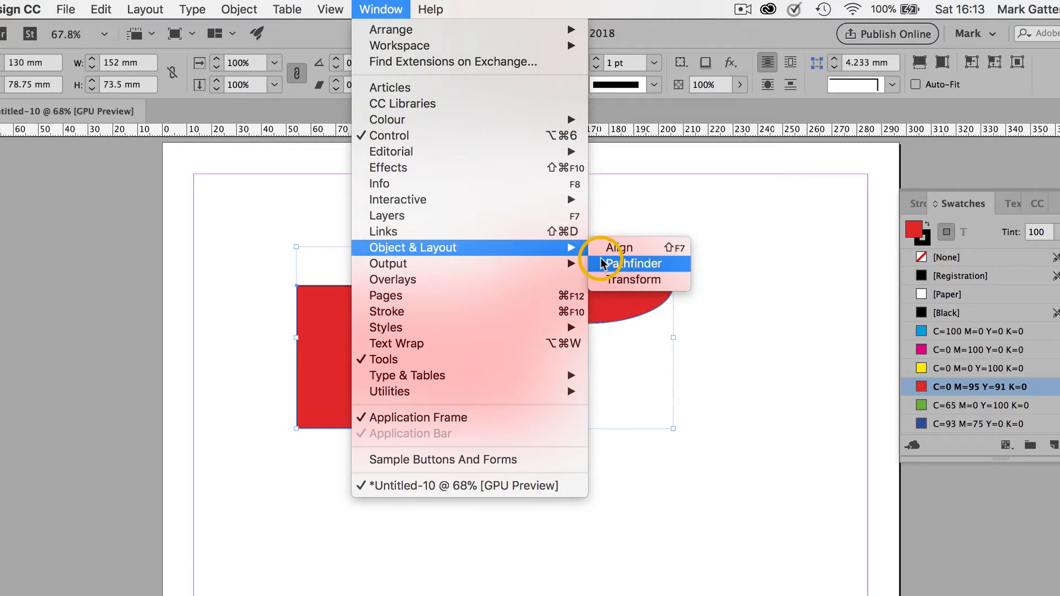
pyautogui.click(629, 263)
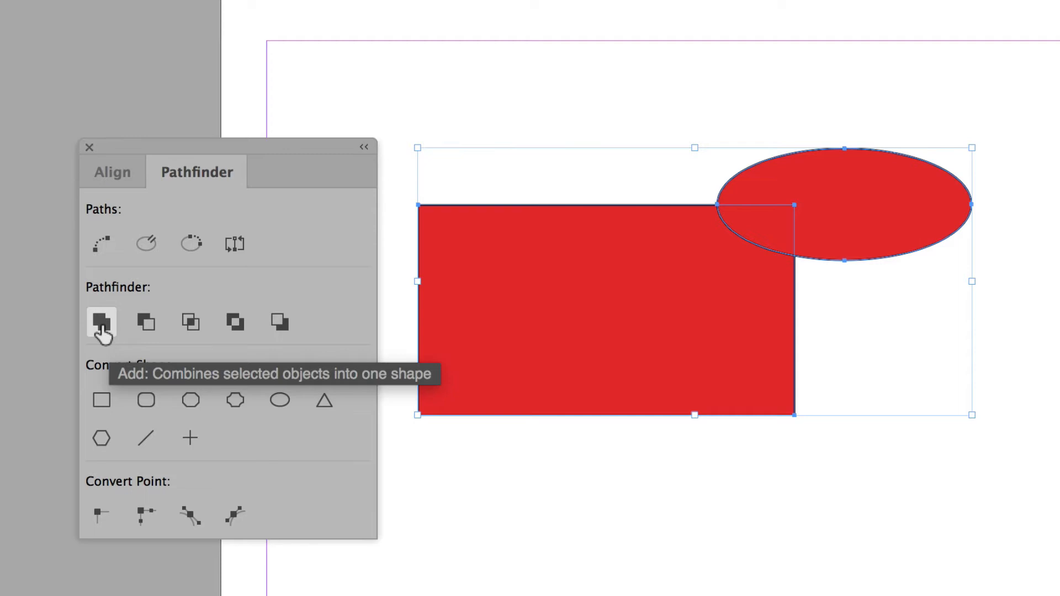
# Try Add, Subtract and Intersect on the red rectangle and ellipse, then apply Minus Back.
pyautogui.click(100, 322)
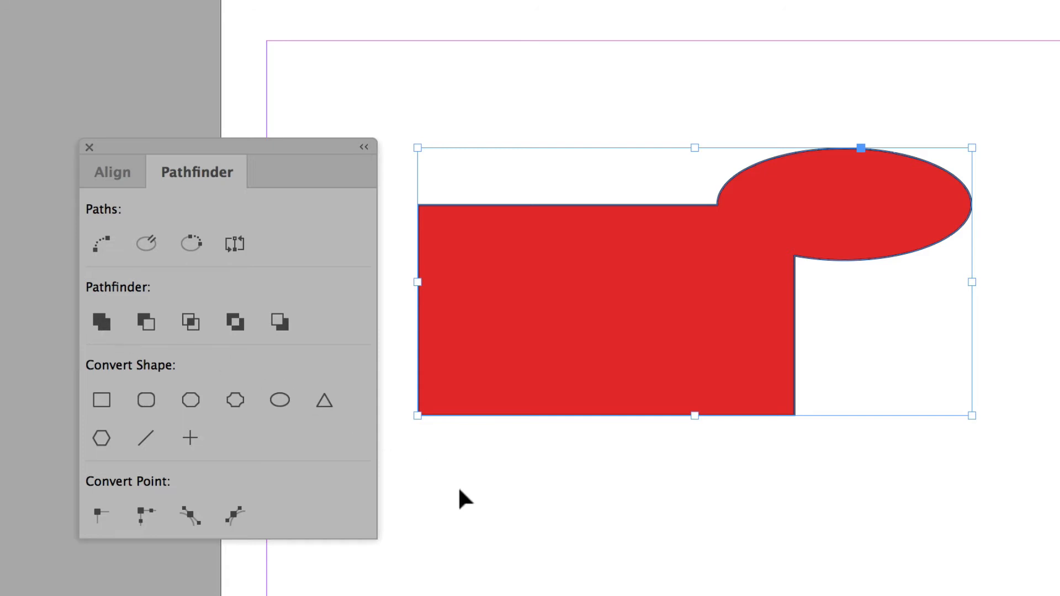
pyautogui.press('cmd+z')
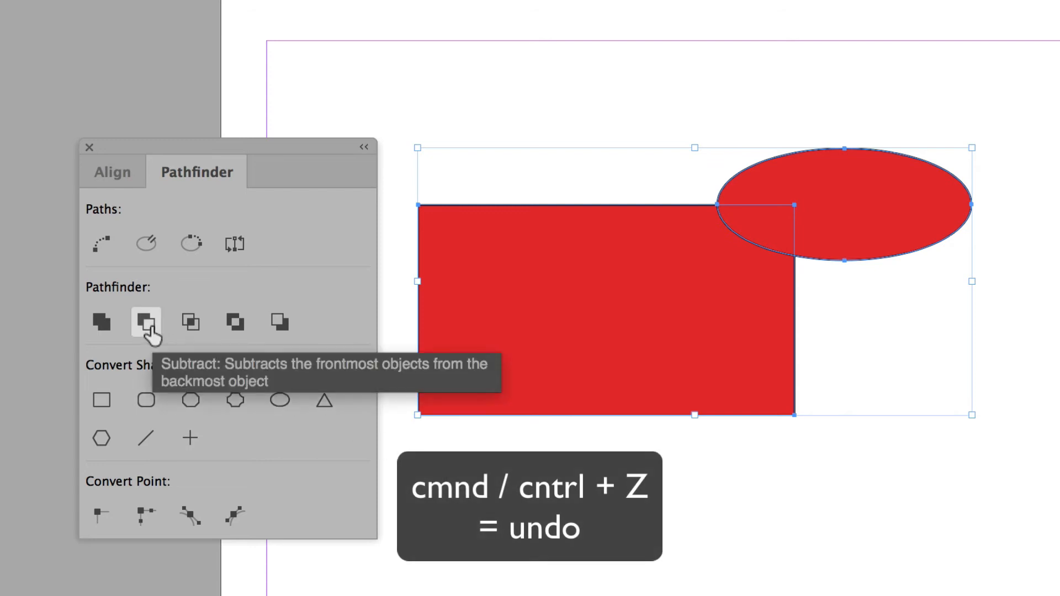
pyautogui.click(145, 323)
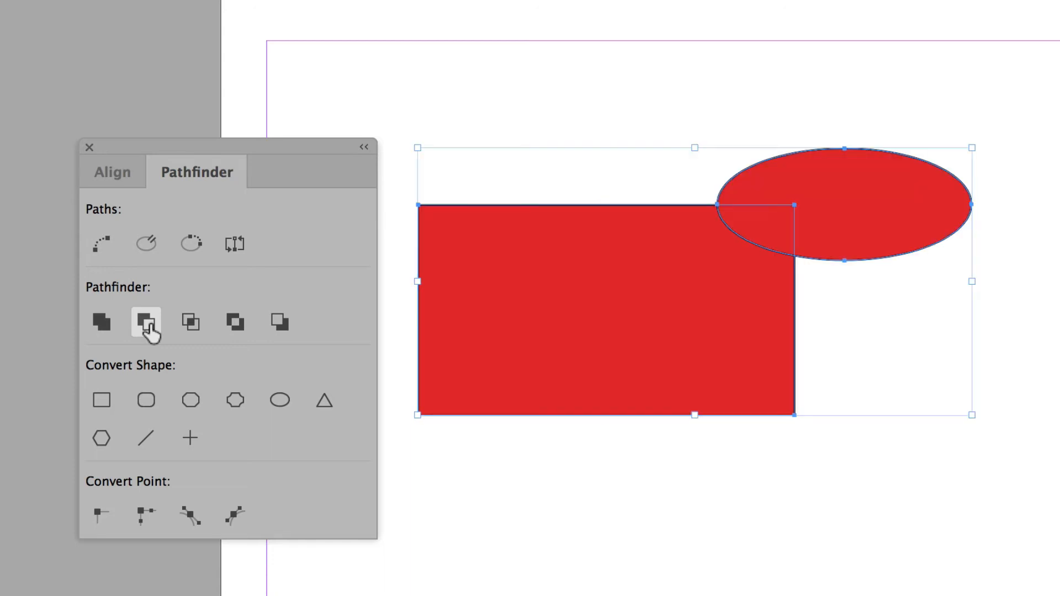
pyautogui.moveTo(190, 322)
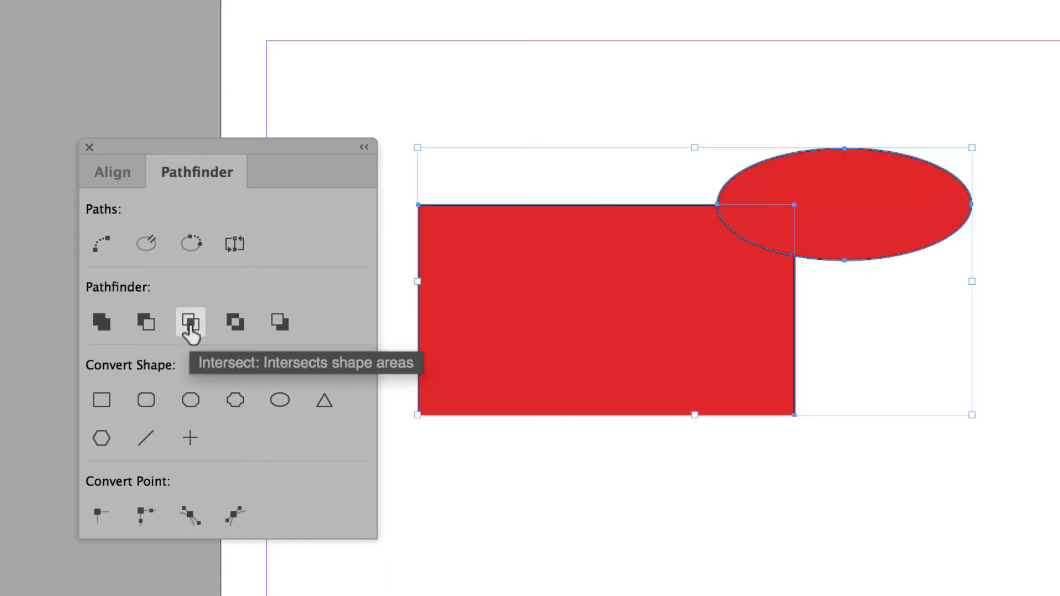
pyautogui.click(189, 323)
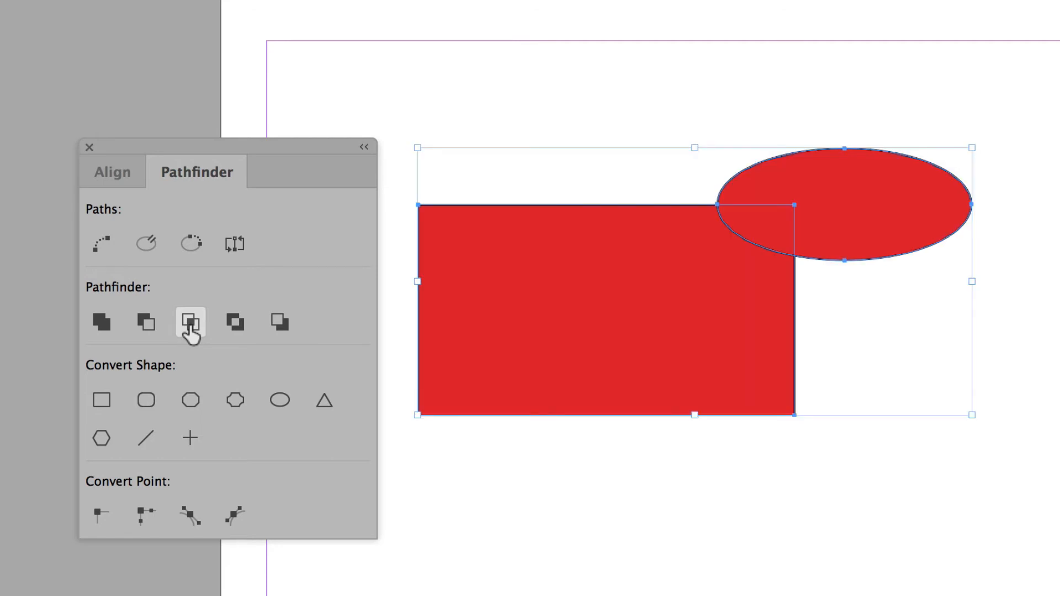
pyautogui.click(235, 322)
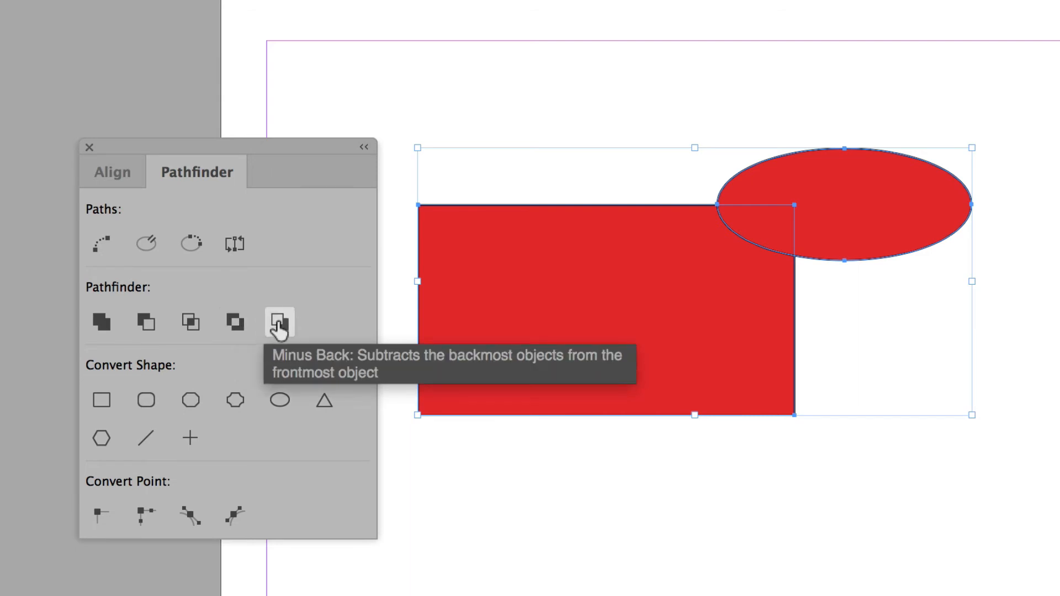
pyautogui.click(278, 323)
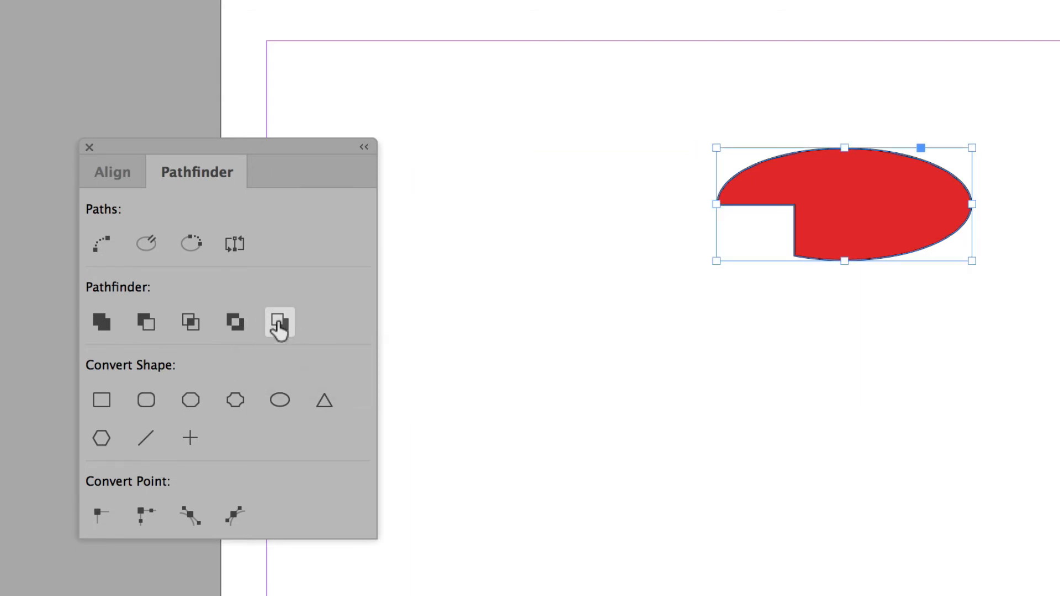